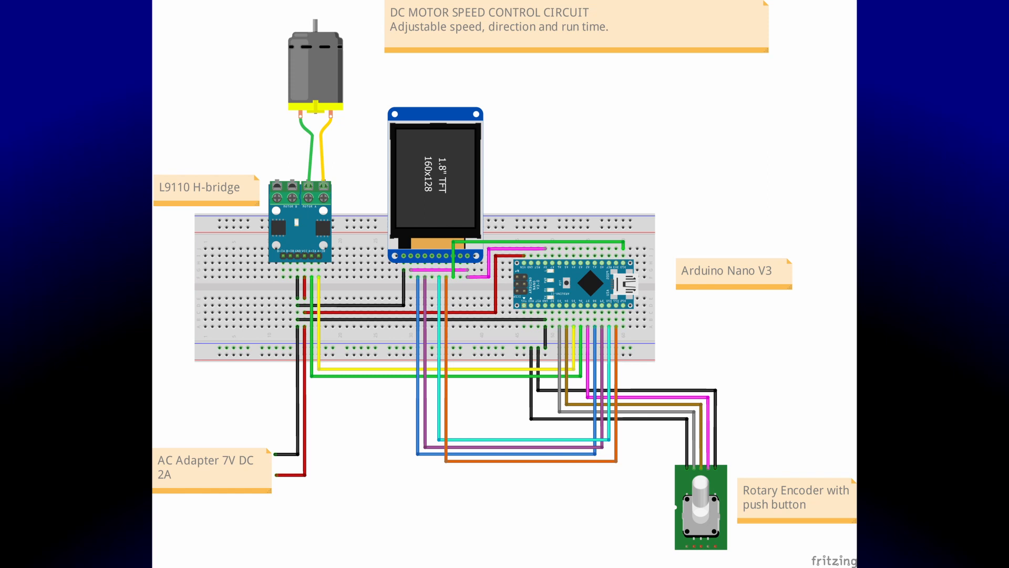
Step: Scroll the sketch down to the #define pin lines and rotary encoder, mode and sel variables
click(566, 554)
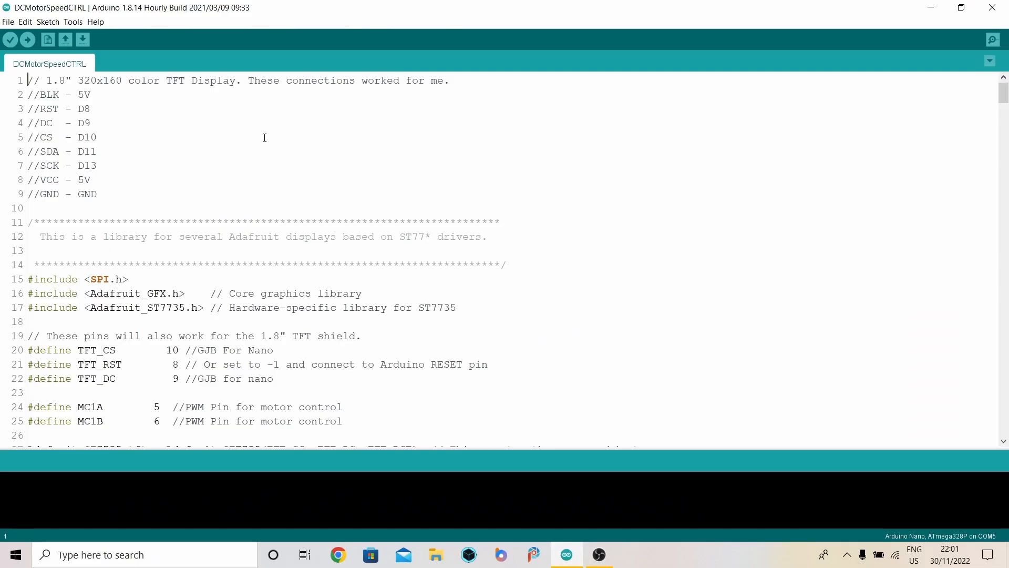
mouse_move(204, 107)
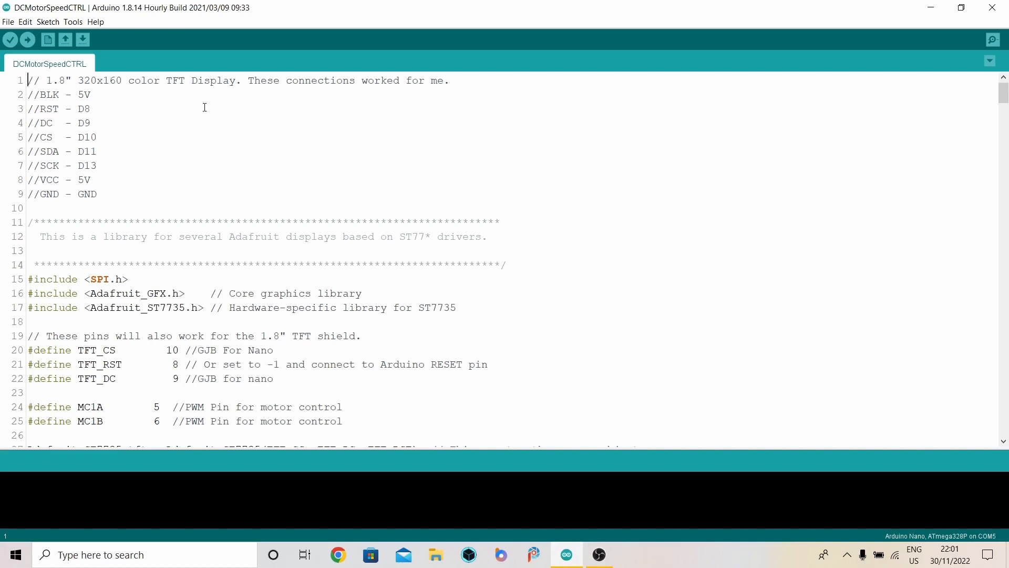
mouse_move(138, 117)
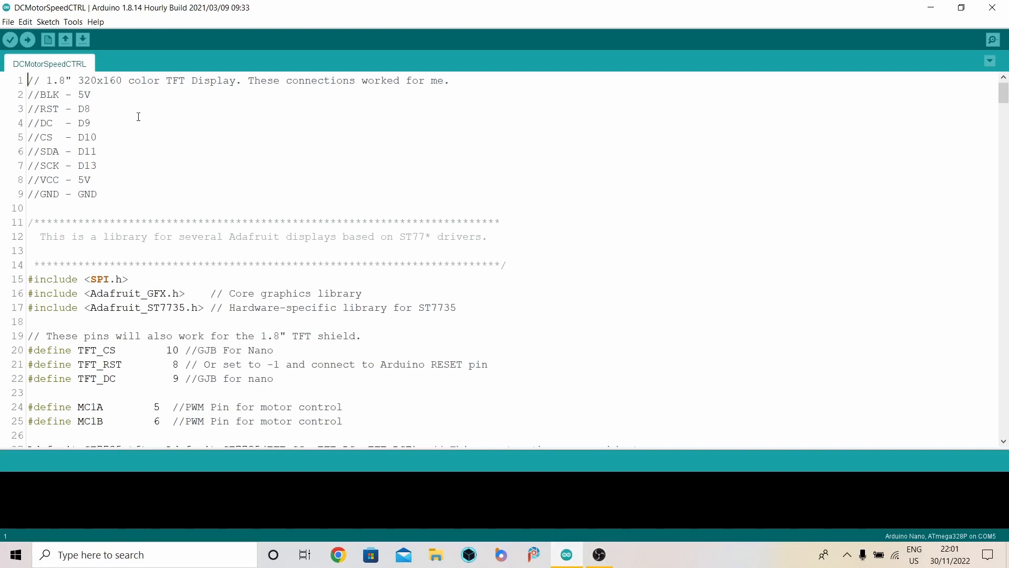
mouse_move(133, 120)
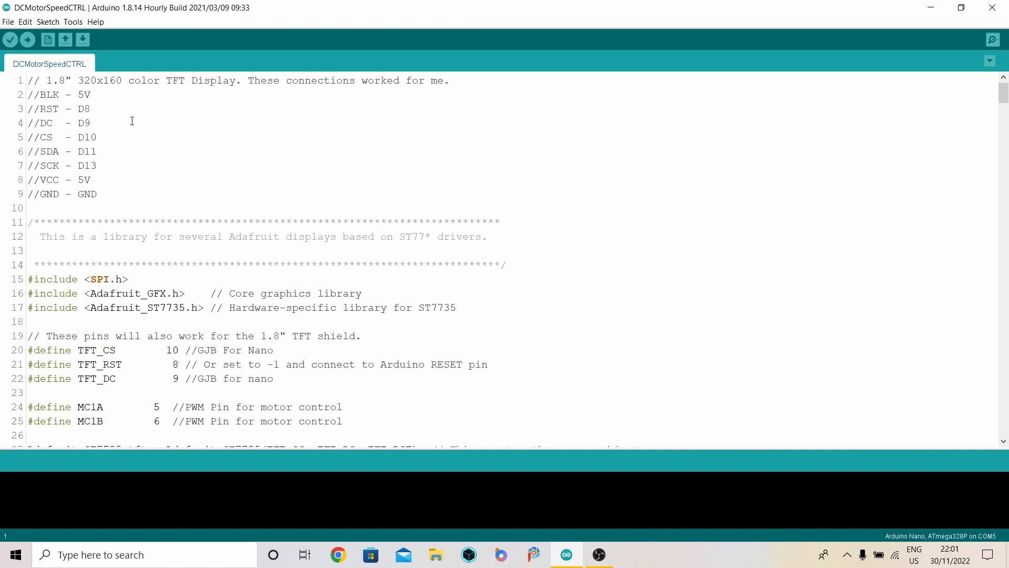
mouse_move(120, 194)
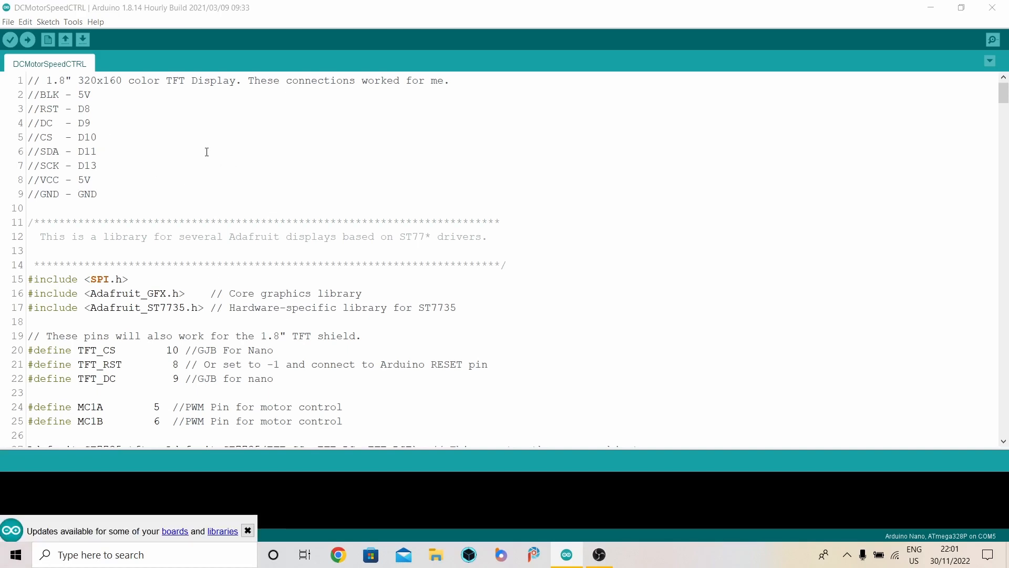
scroll(down, 3)
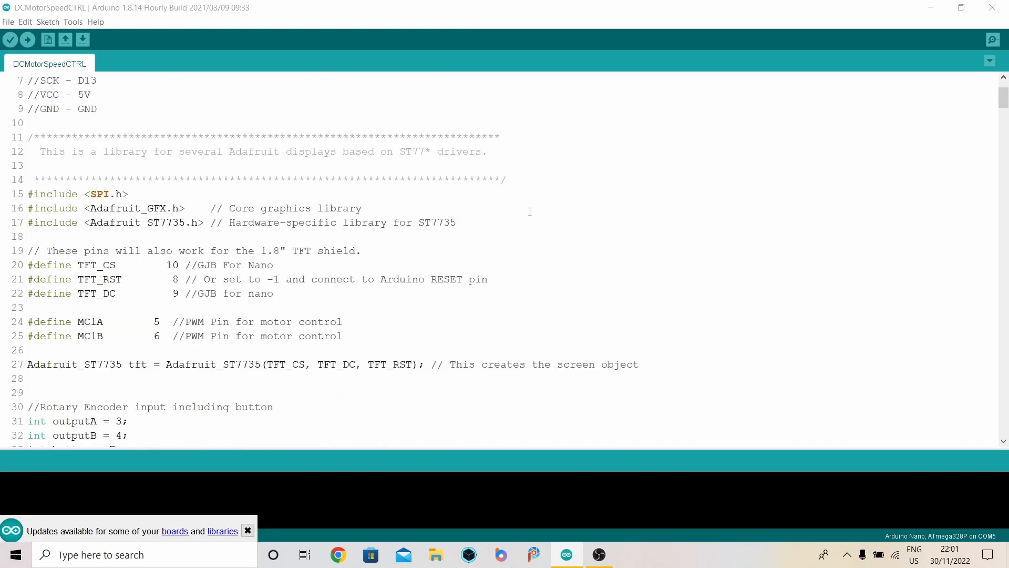
mouse_move(504, 222)
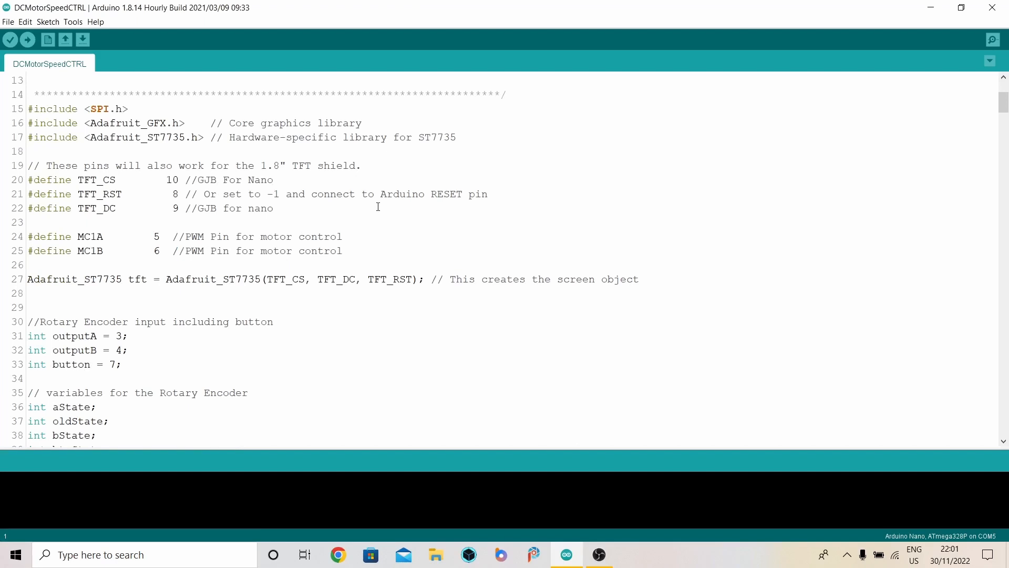
mouse_move(389, 215)
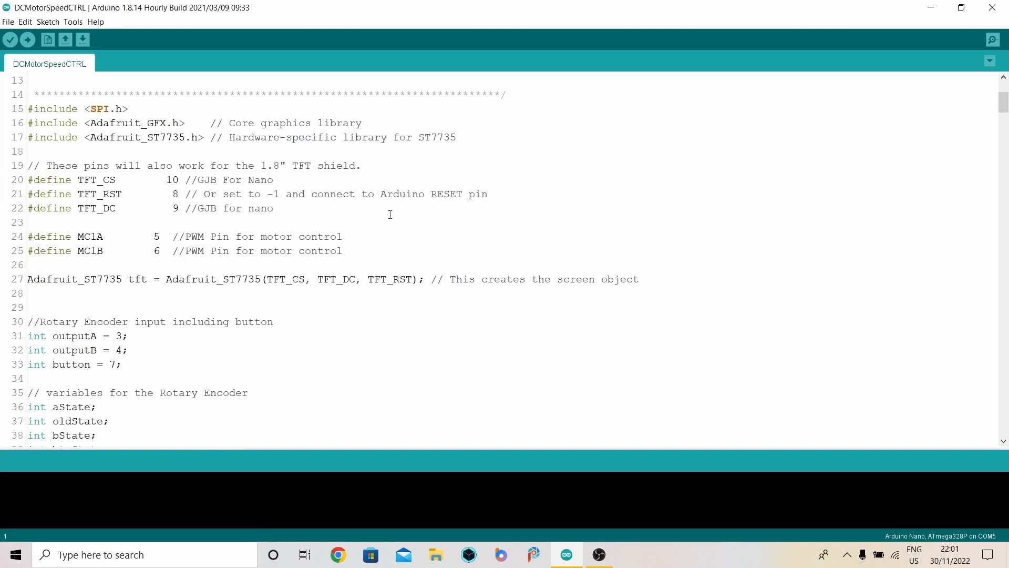
mouse_move(399, 230)
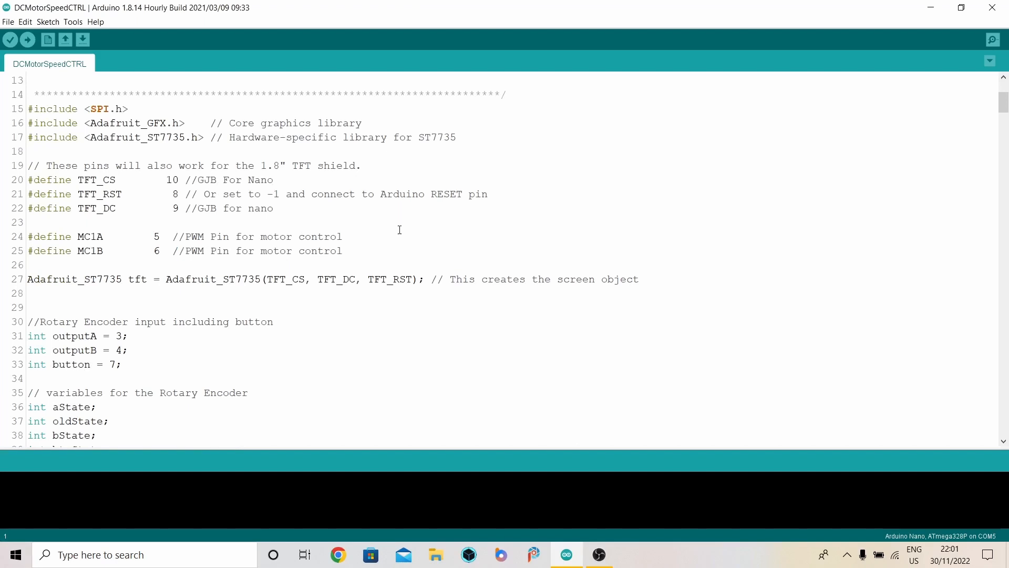
scroll(down, 3)
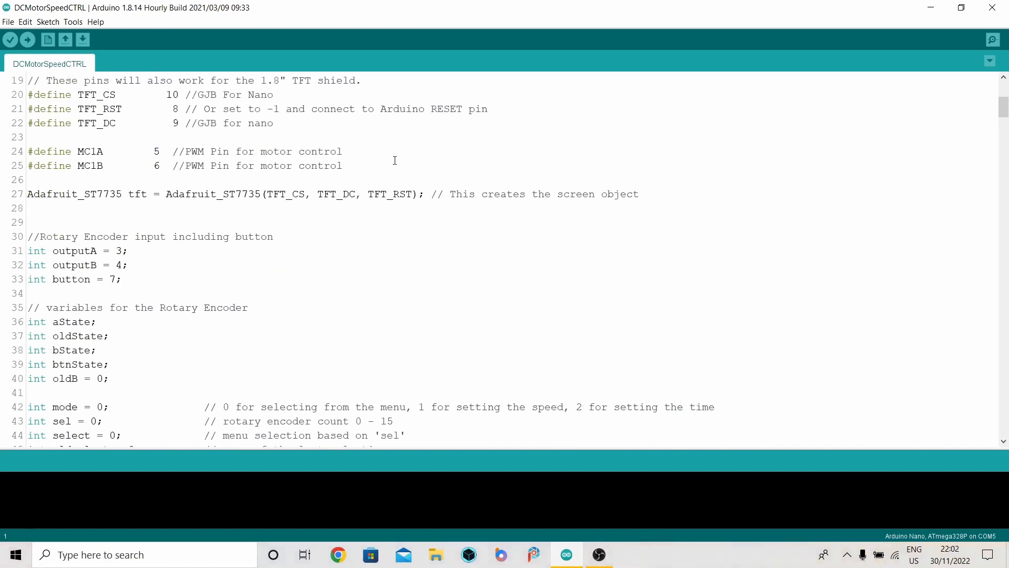
mouse_move(393, 154)
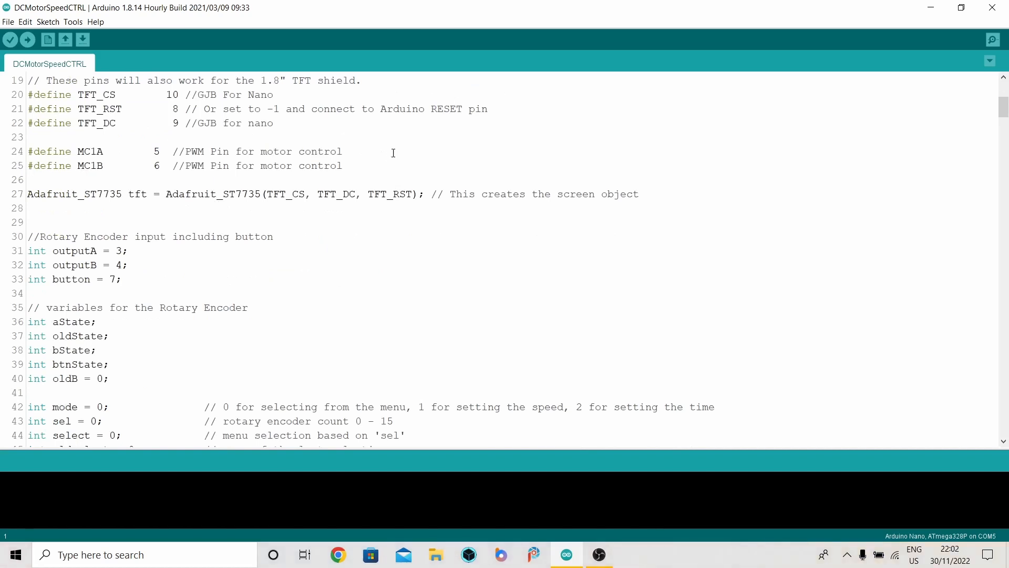
Step: Scroll past the variables and setup() until void loop() sits at the top of the editor
scroll(down, 3)
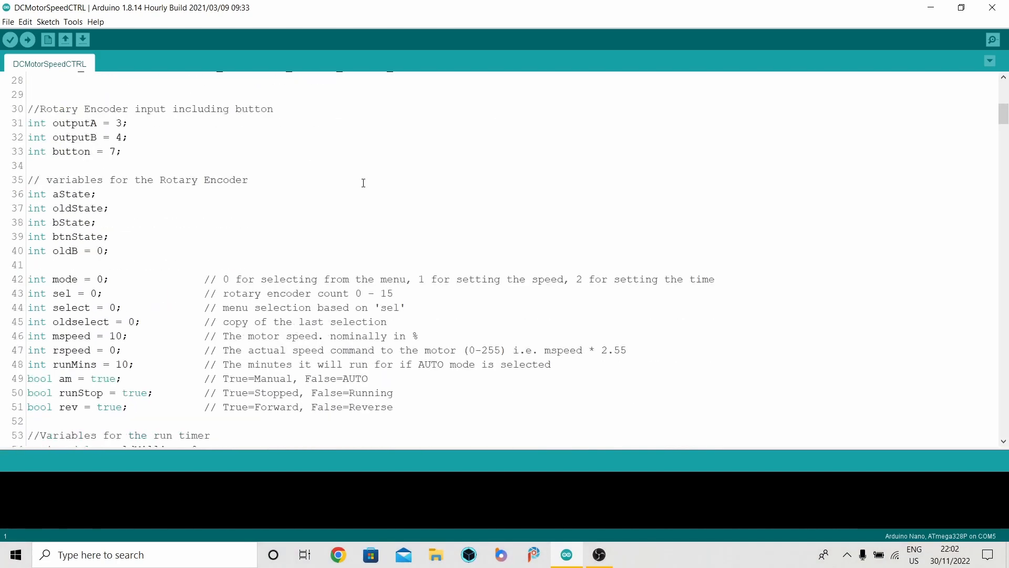
scroll(down, 3)
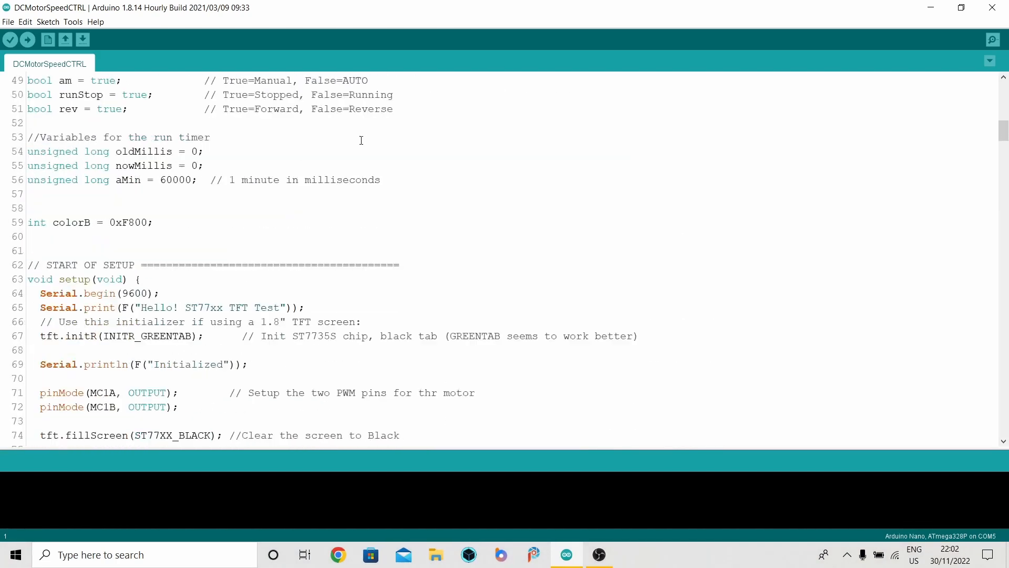
scroll(down, 3)
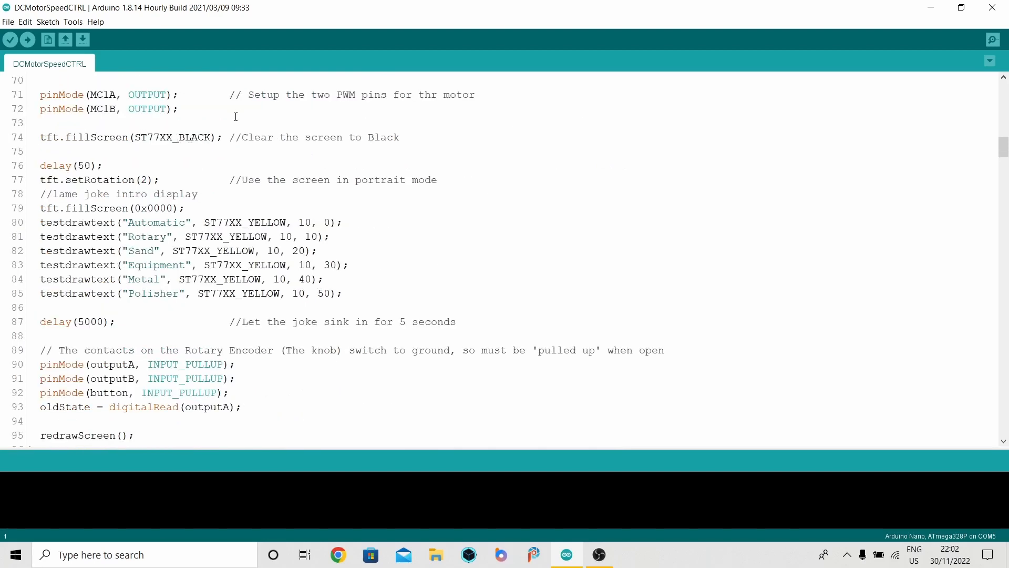
scroll(up, 3)
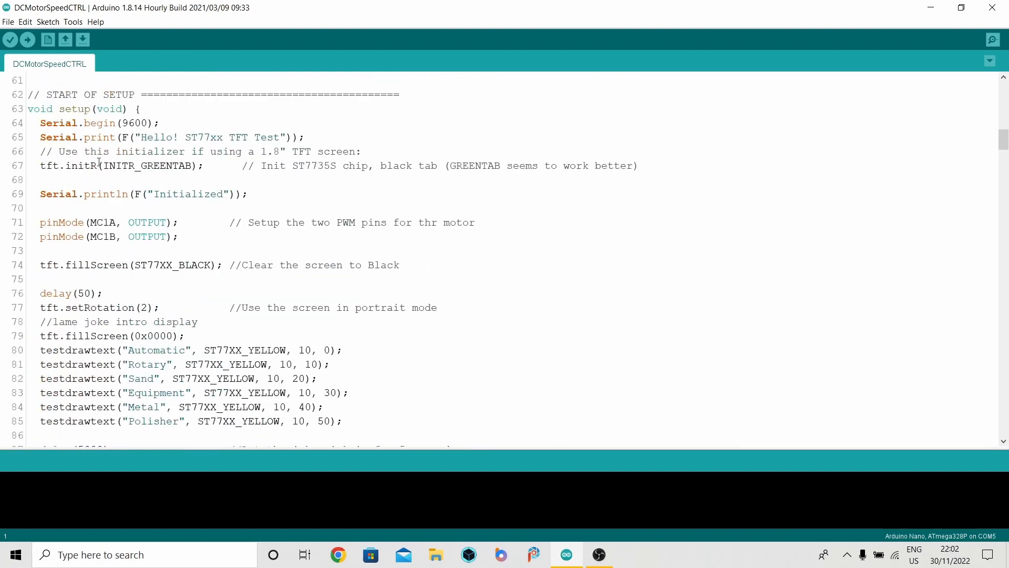
scroll(down, 3)
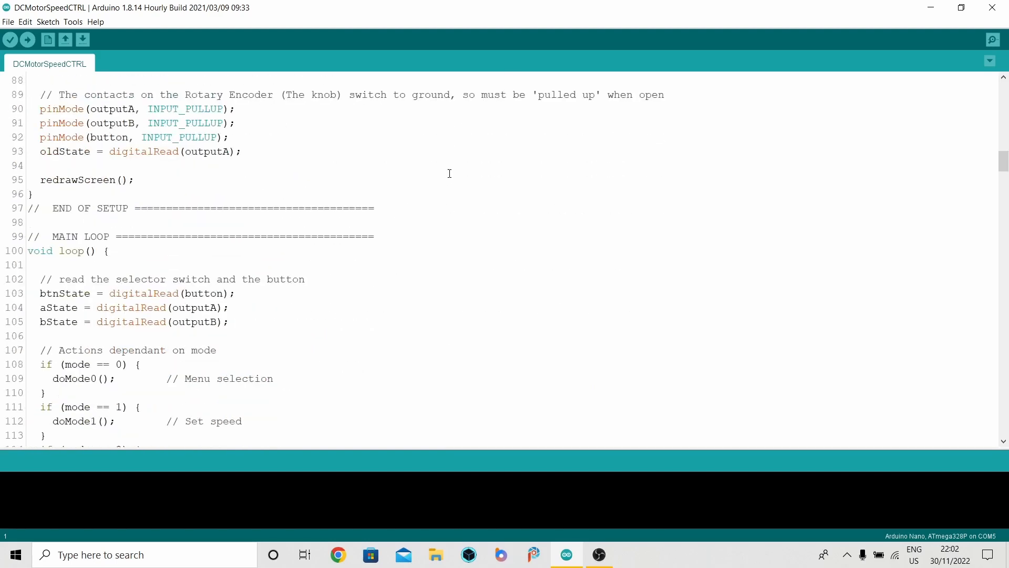
scroll(down, 3)
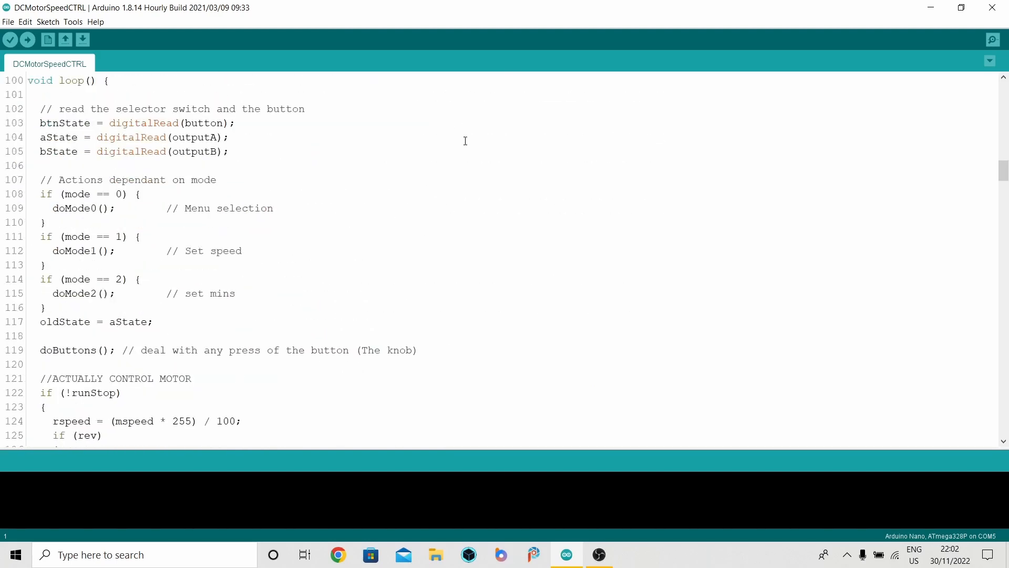
mouse_move(504, 164)
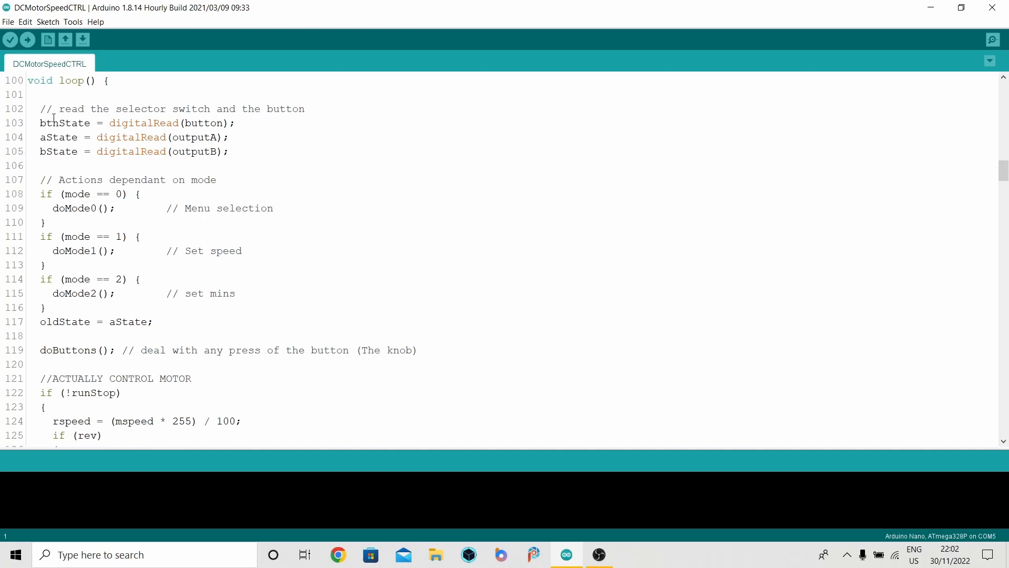
mouse_move(168, 137)
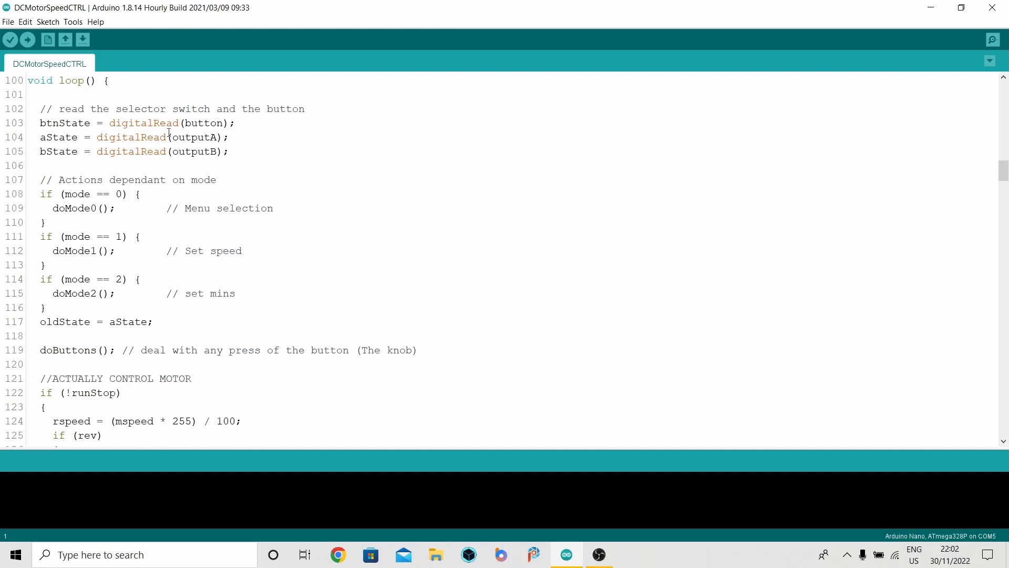
mouse_move(351, 139)
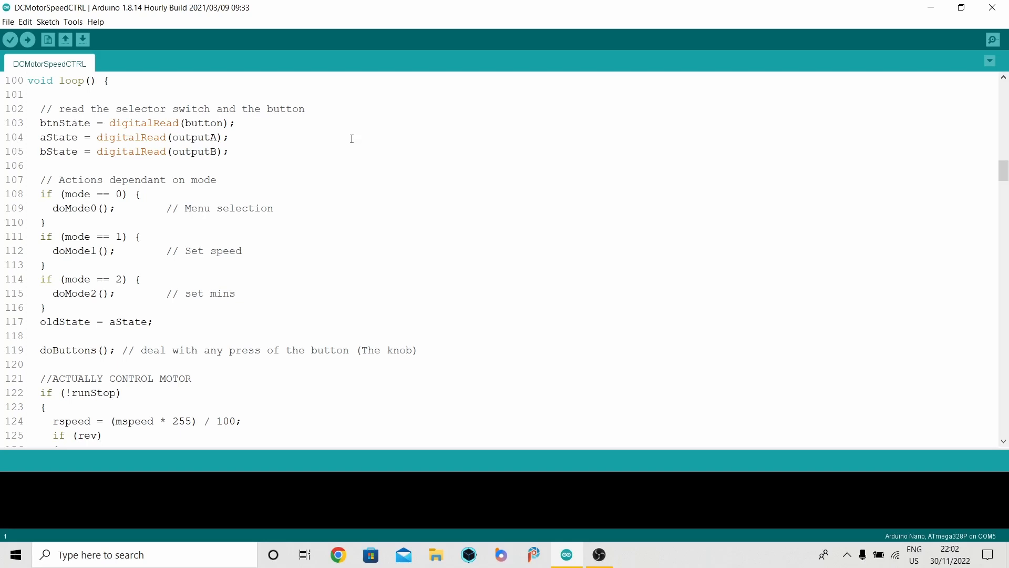
mouse_move(250, 148)
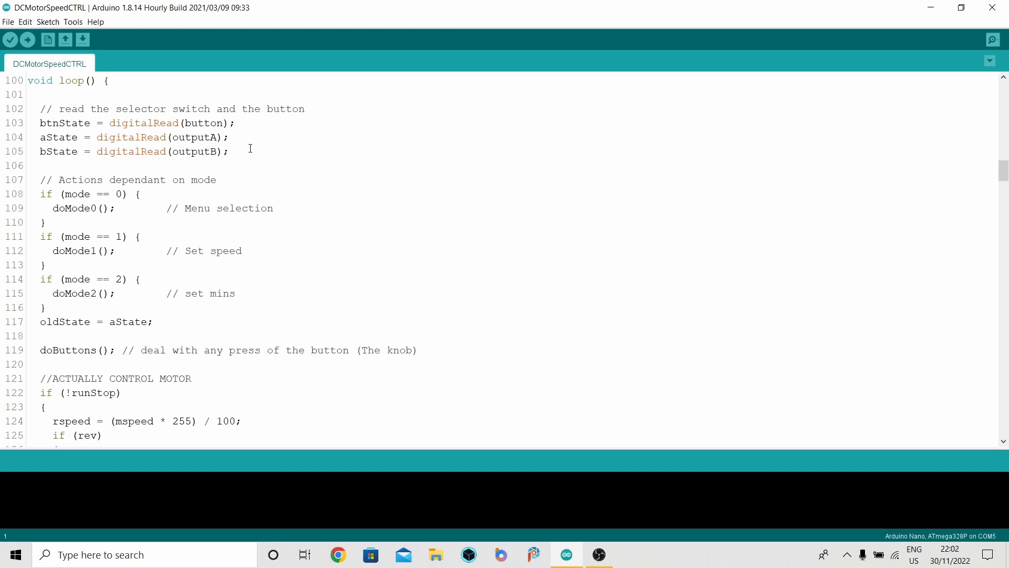
mouse_move(259, 152)
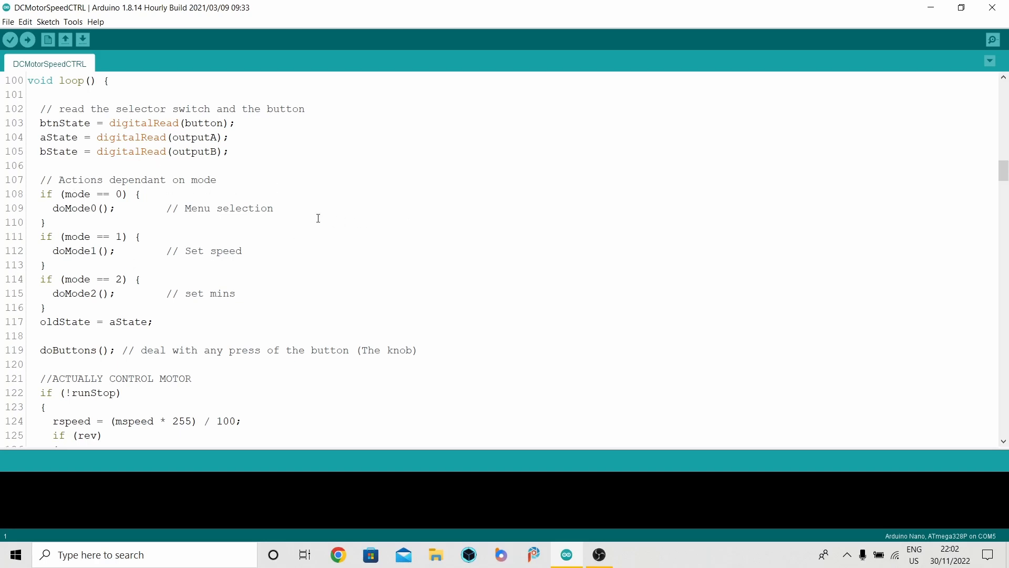
mouse_move(70, 218)
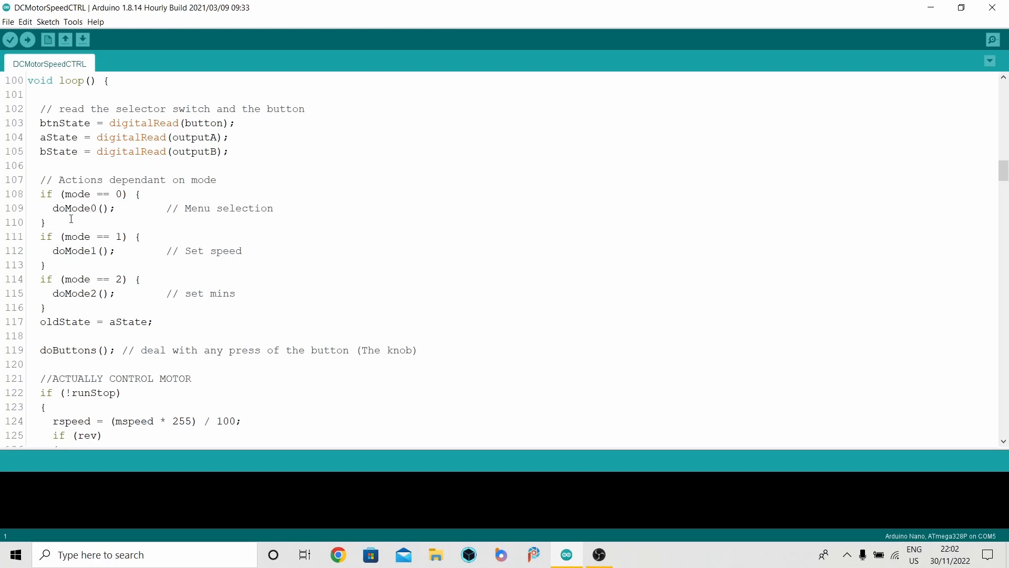
mouse_move(370, 219)
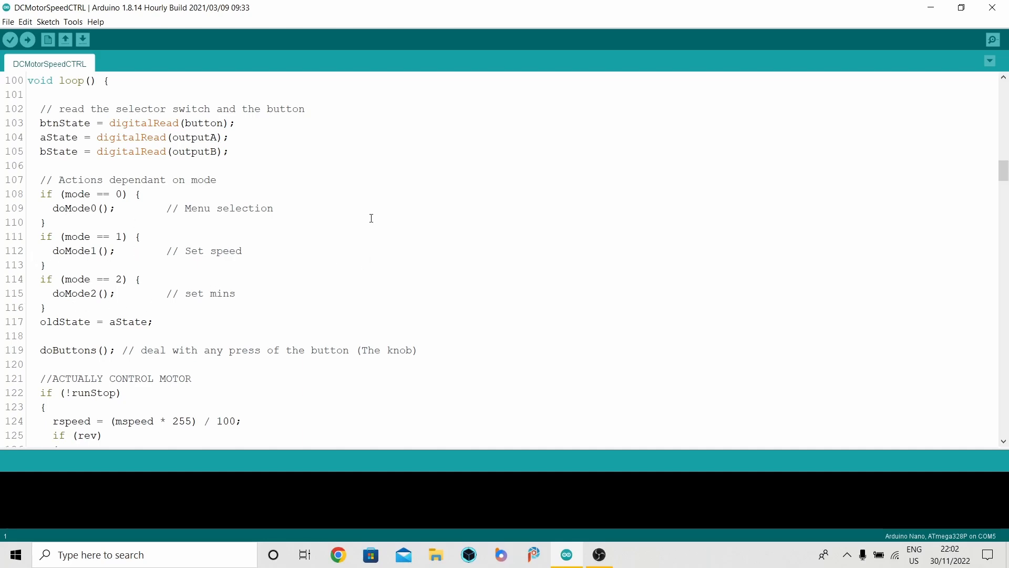
Step: Scroll down past motor control, timed run and button handling to the redrawScreen code
scroll(down, 3)
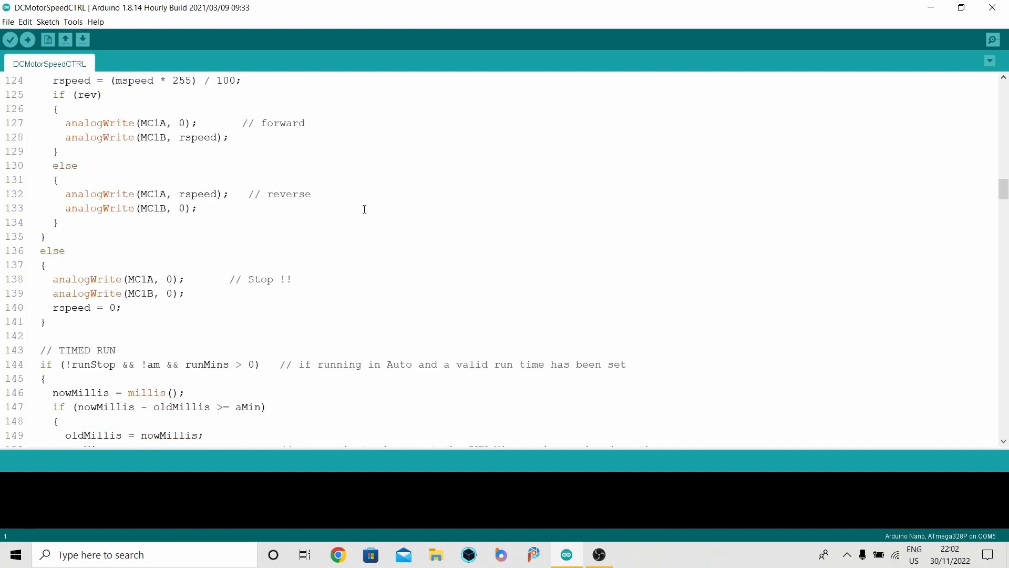
scroll(up, 3)
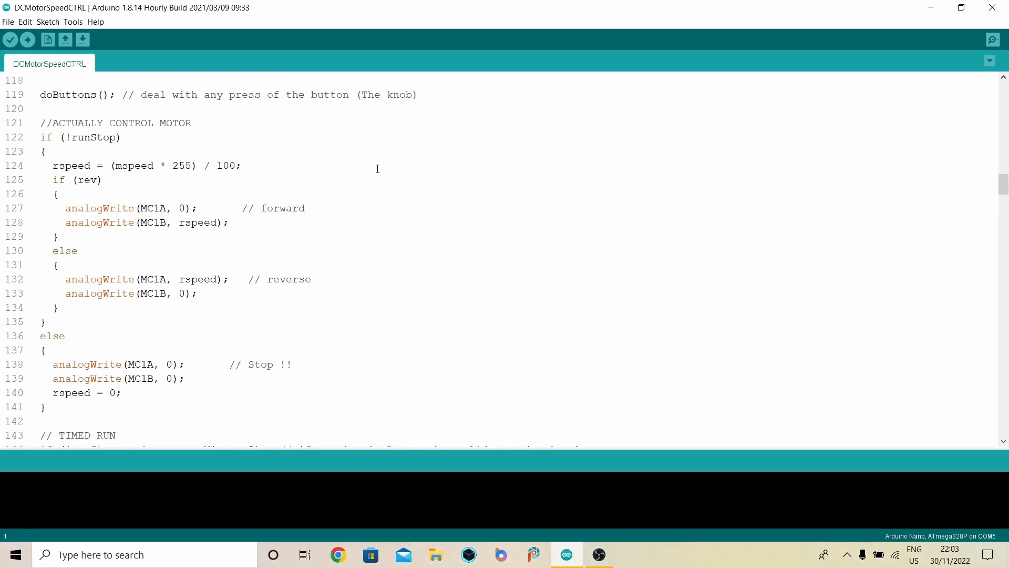
scroll(down, 3)
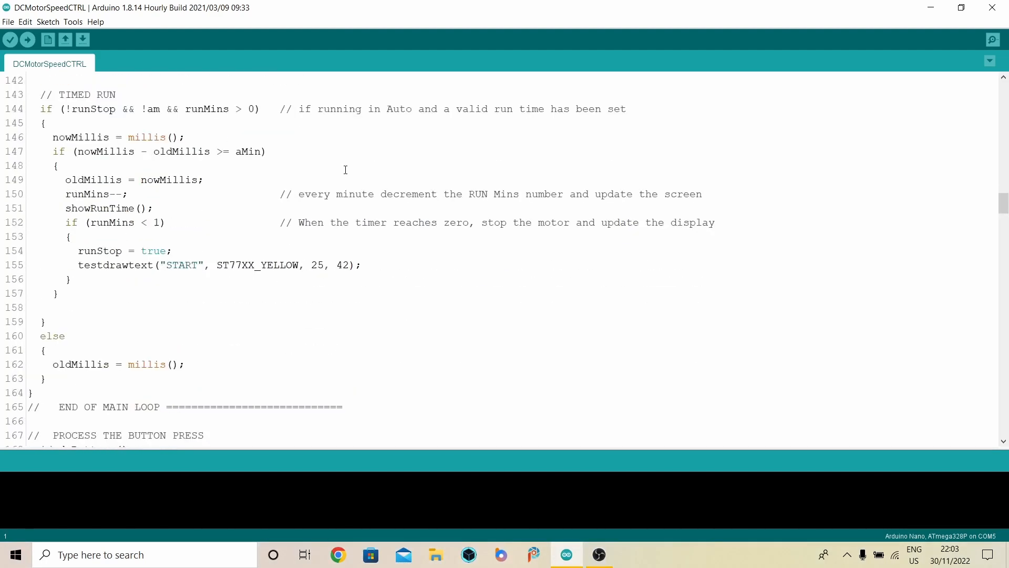
scroll(down, 3)
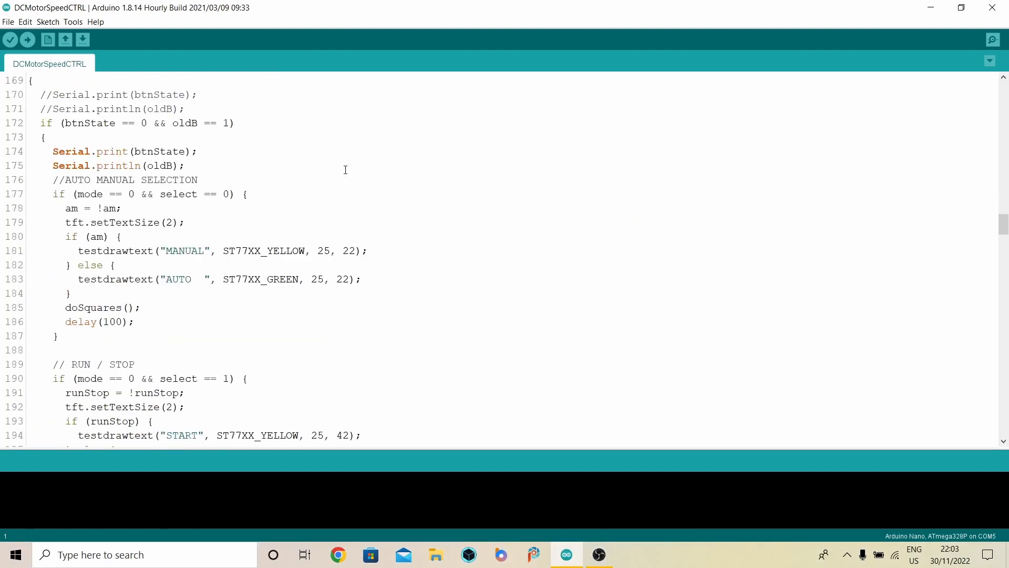
scroll(down, 3)
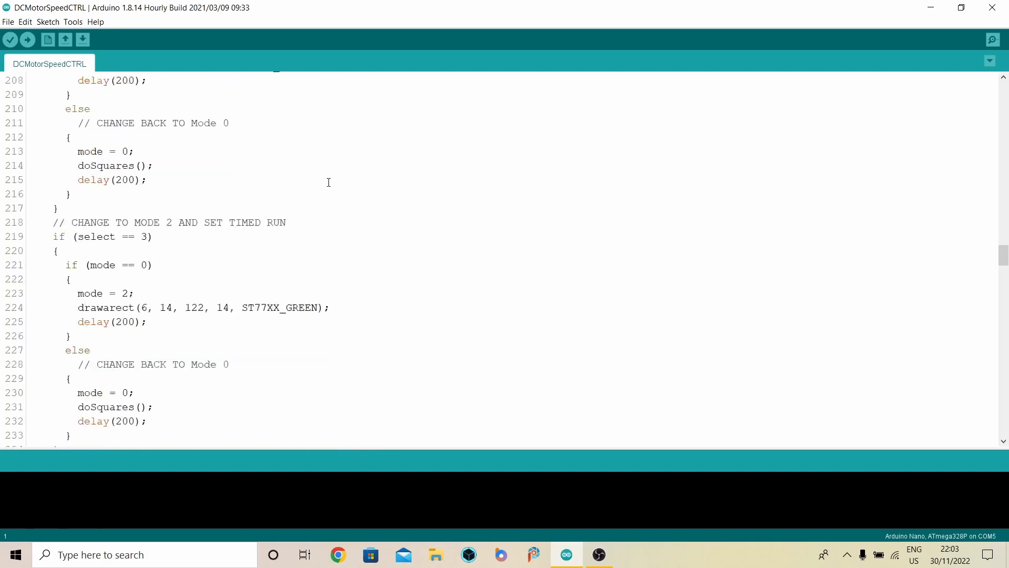
scroll(down, 3)
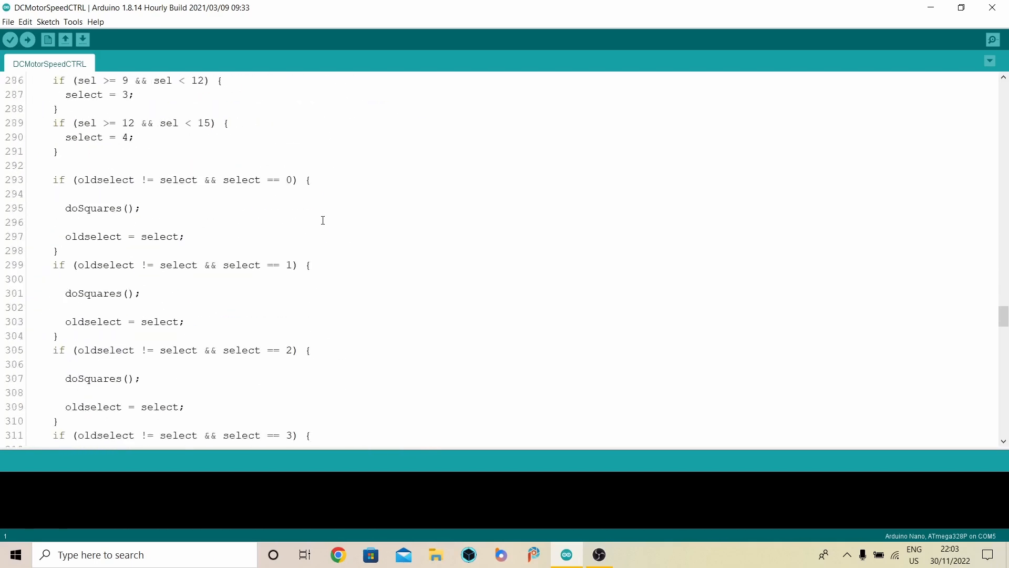
scroll(down, 3)
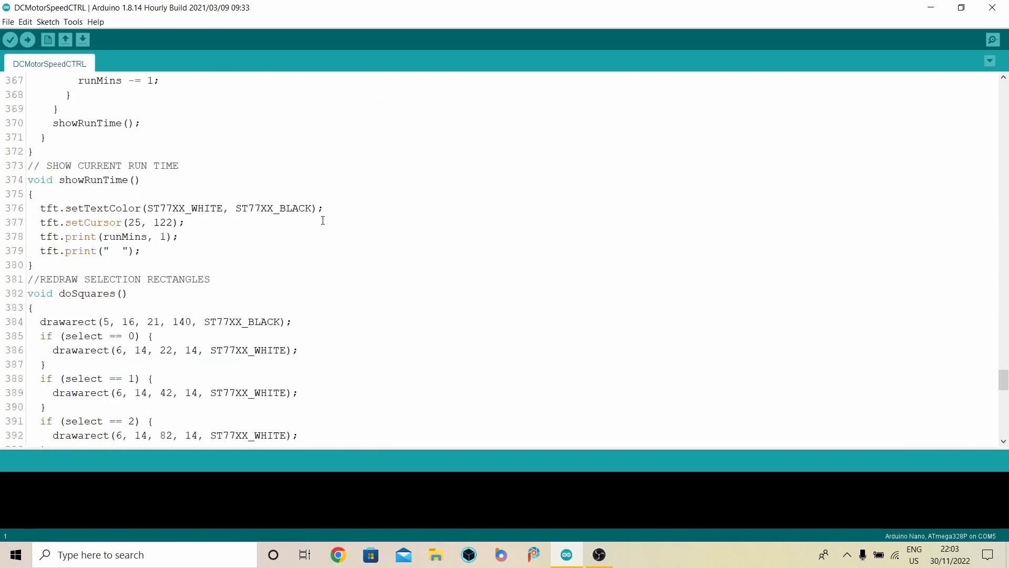
scroll(down, 3)
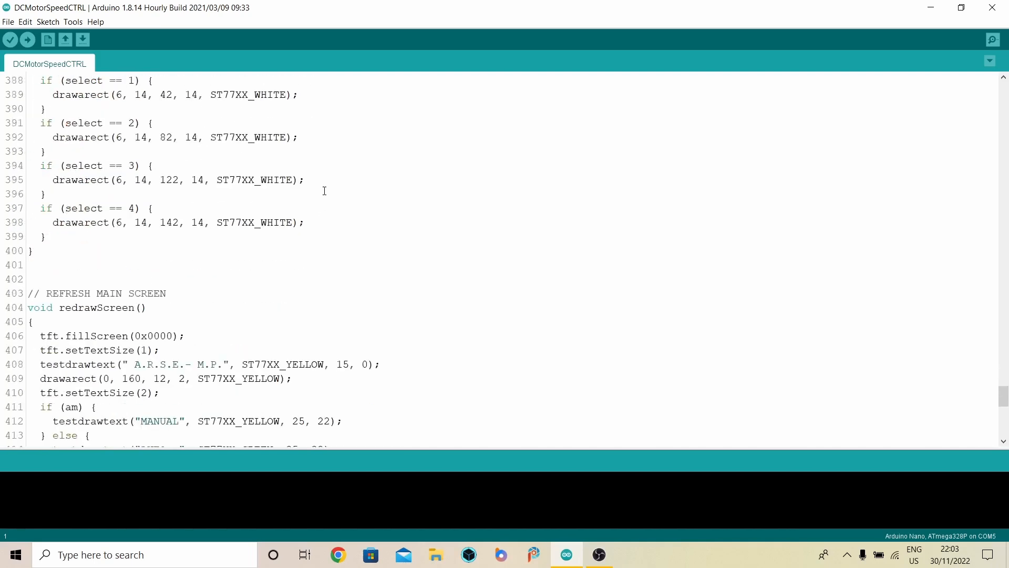
scroll(down, 3)
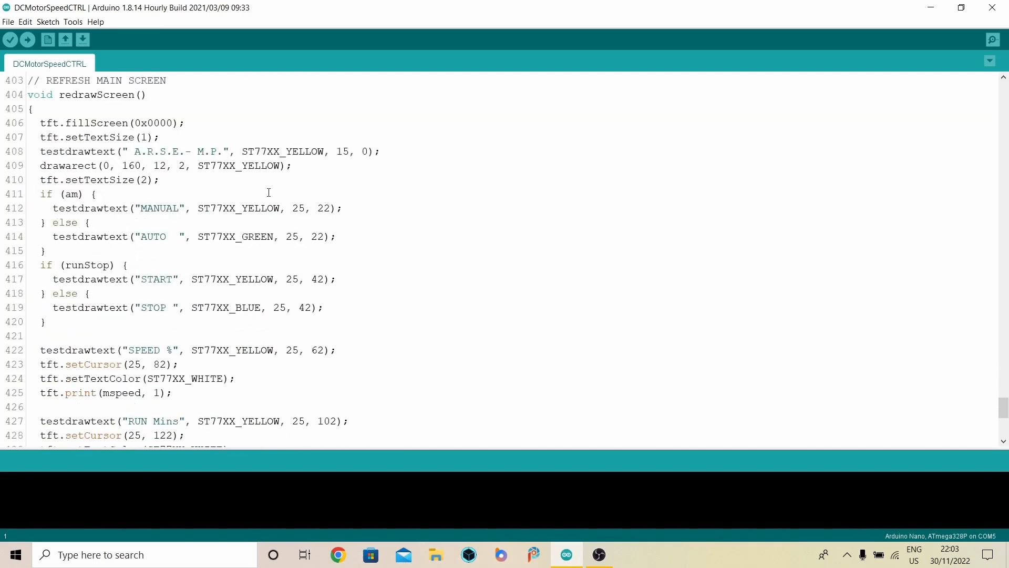
mouse_move(455, 146)
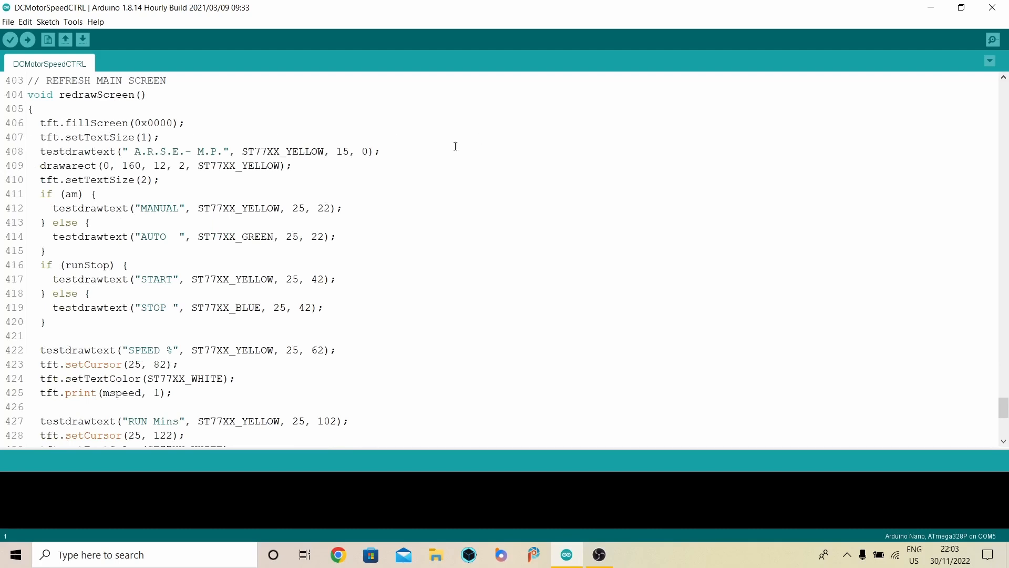
mouse_move(256, 200)
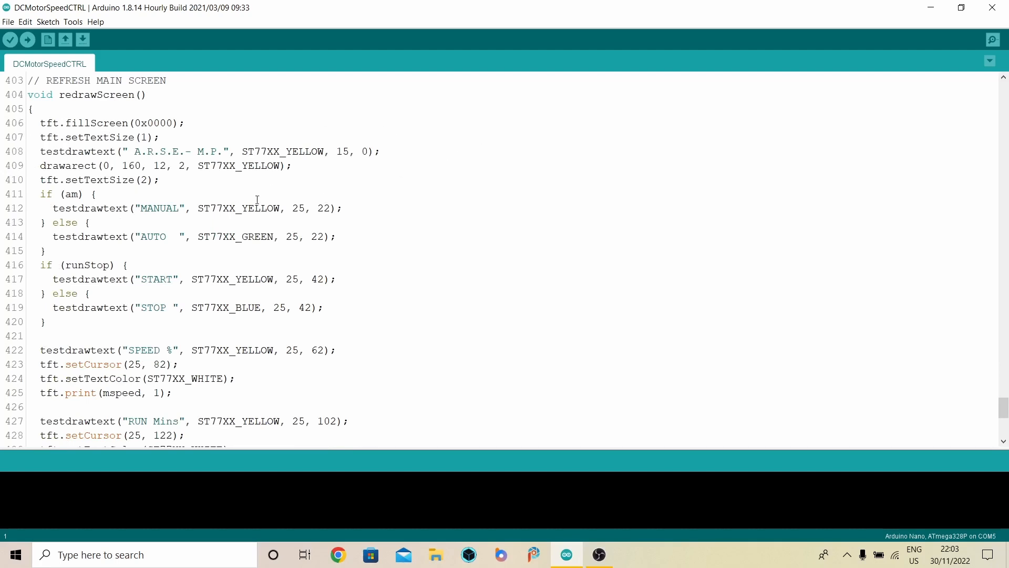
mouse_move(427, 169)
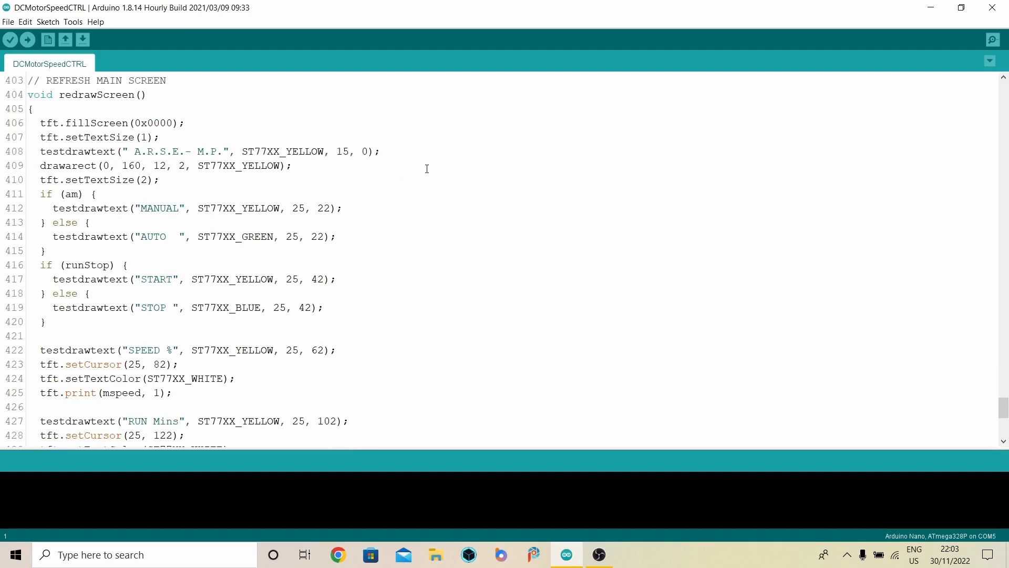
scroll(down, 3)
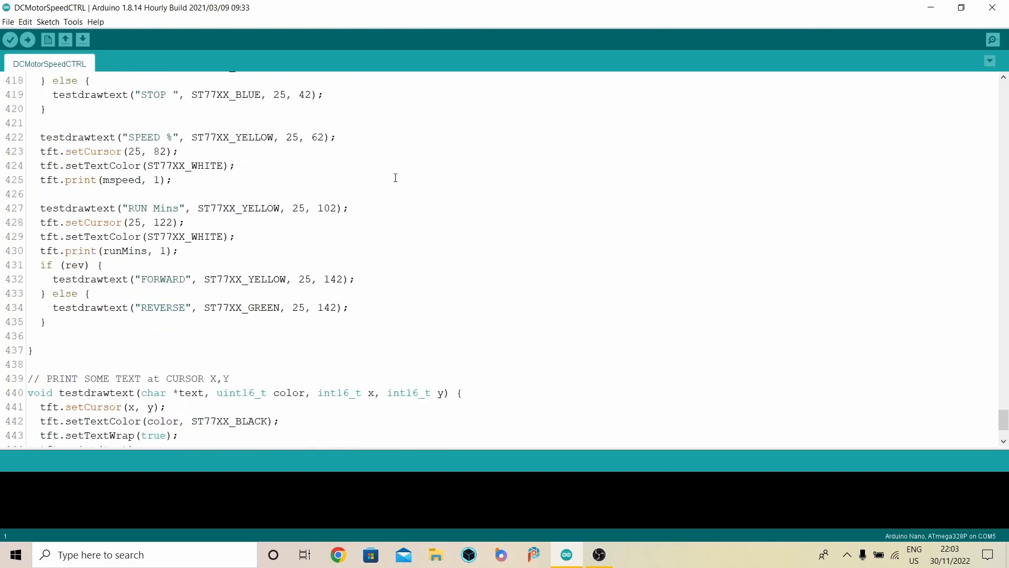
Step: Scroll back up to the doSquares selection-rectangle routine above redrawScreen
scroll(up, 3)
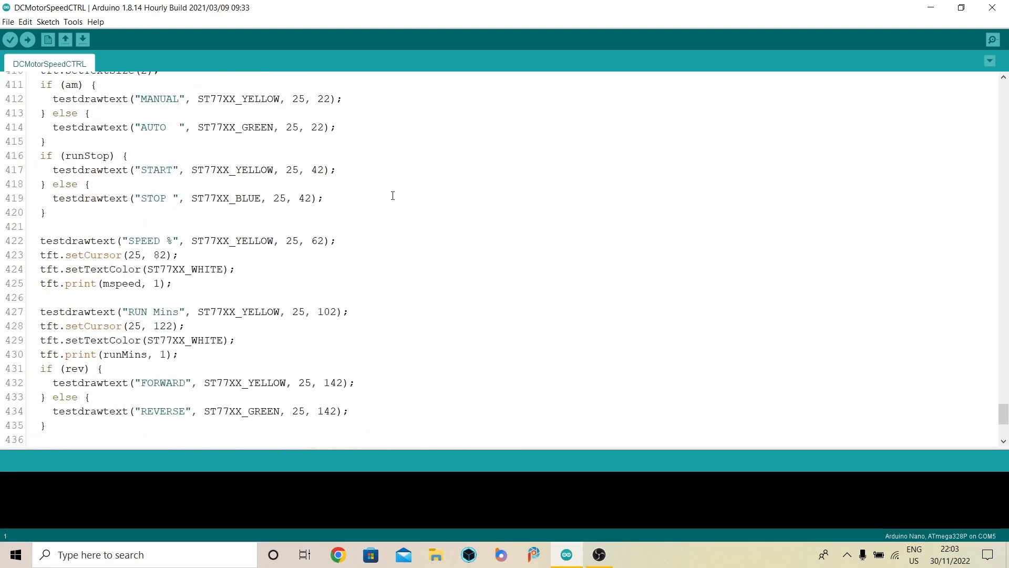
scroll(up, 3)
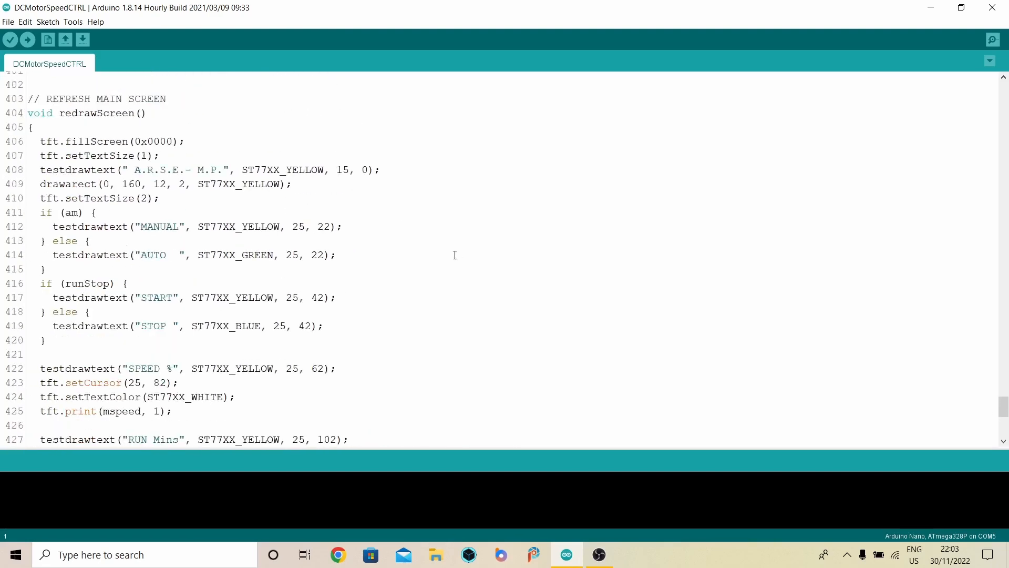
scroll(up, 3)
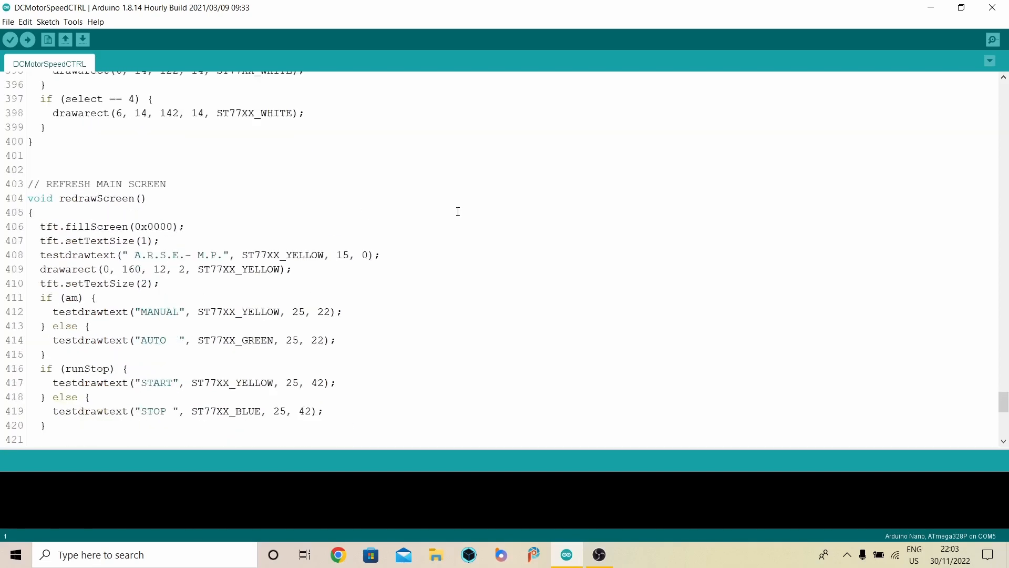
scroll(up, 3)
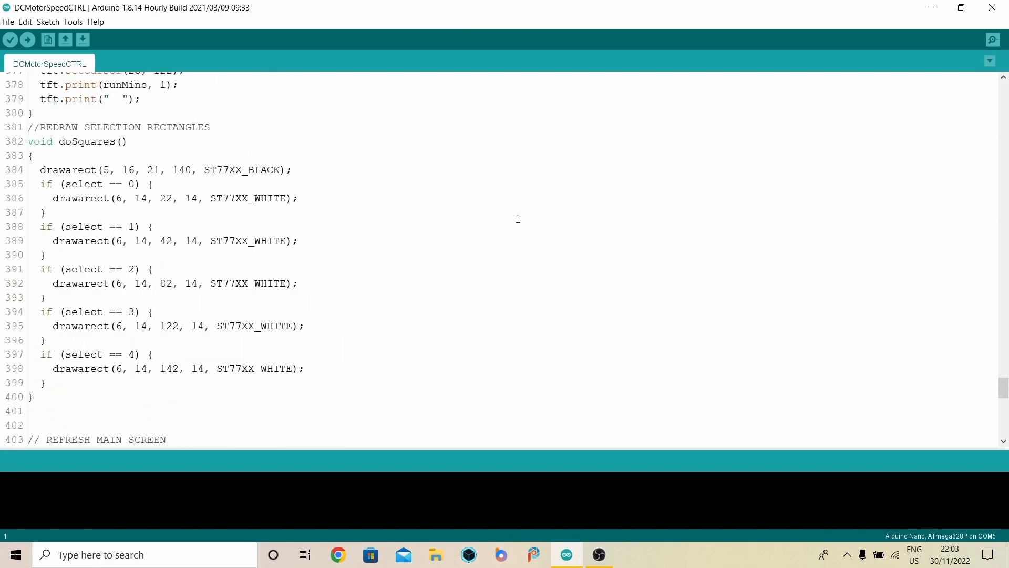
Step: Scroll up to the showRunTime() function around line 374
scroll(up, 3)
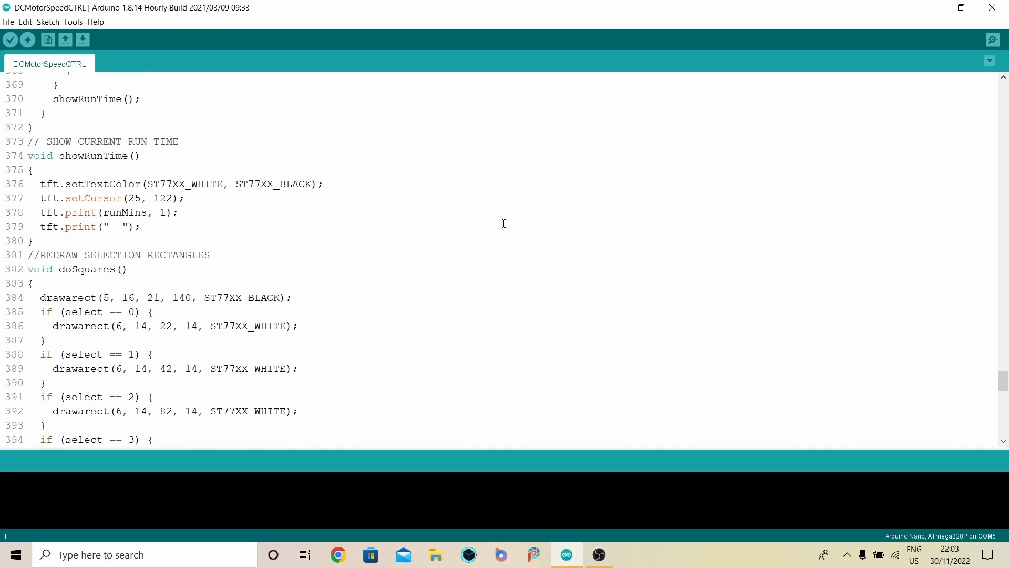
mouse_move(193, 202)
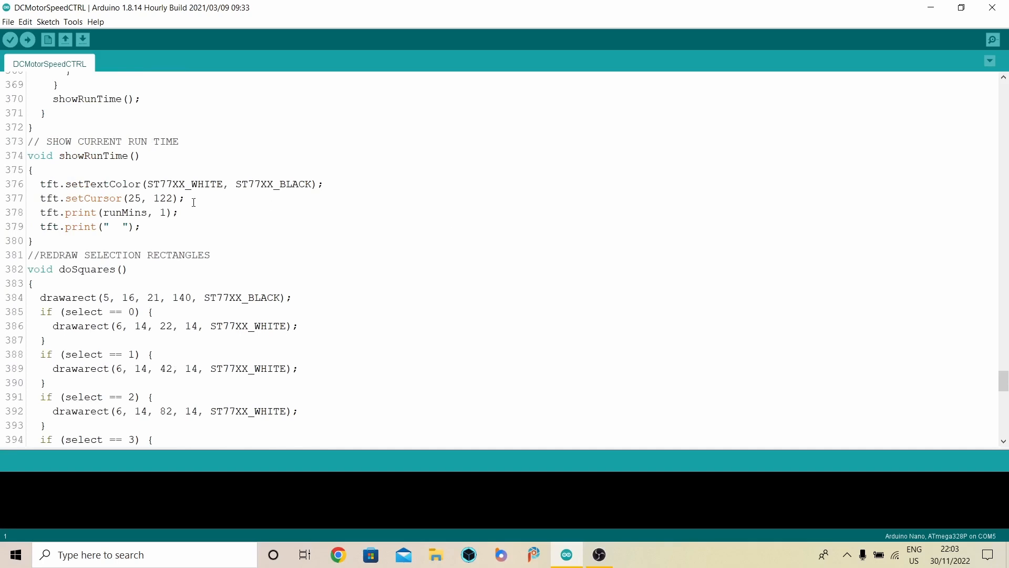
mouse_move(67, 191)
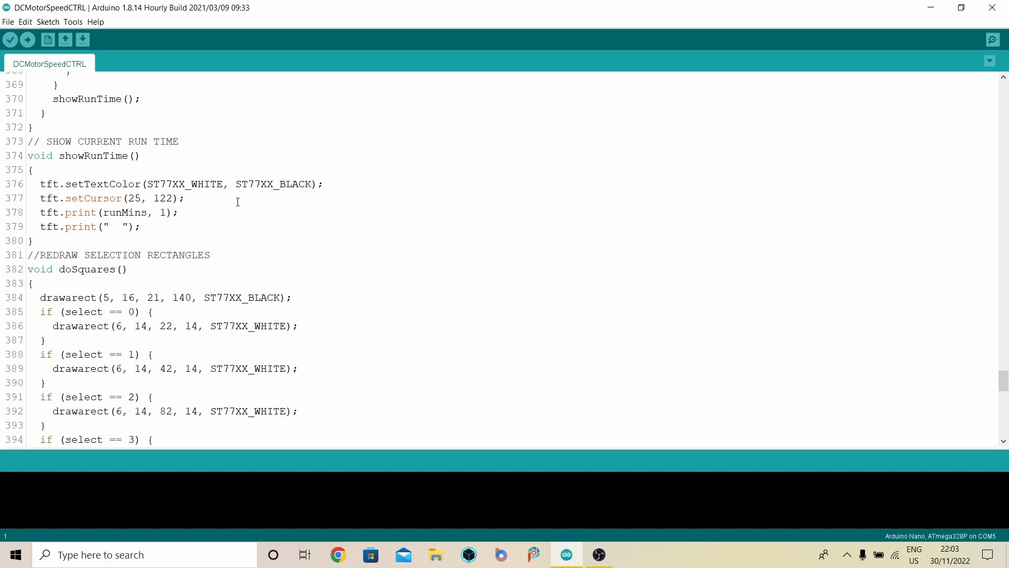
mouse_move(73, 226)
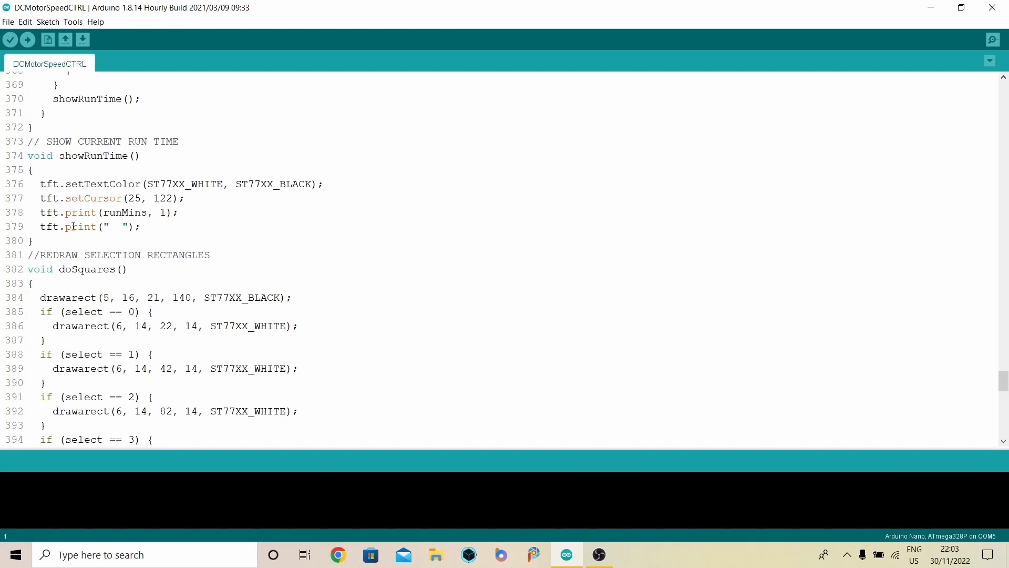
mouse_move(257, 220)
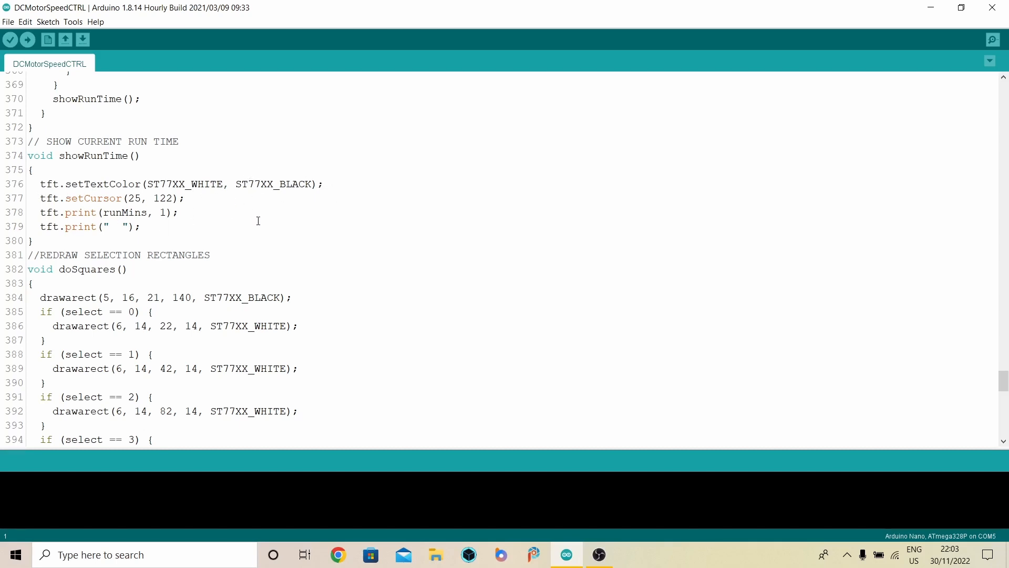
mouse_move(107, 223)
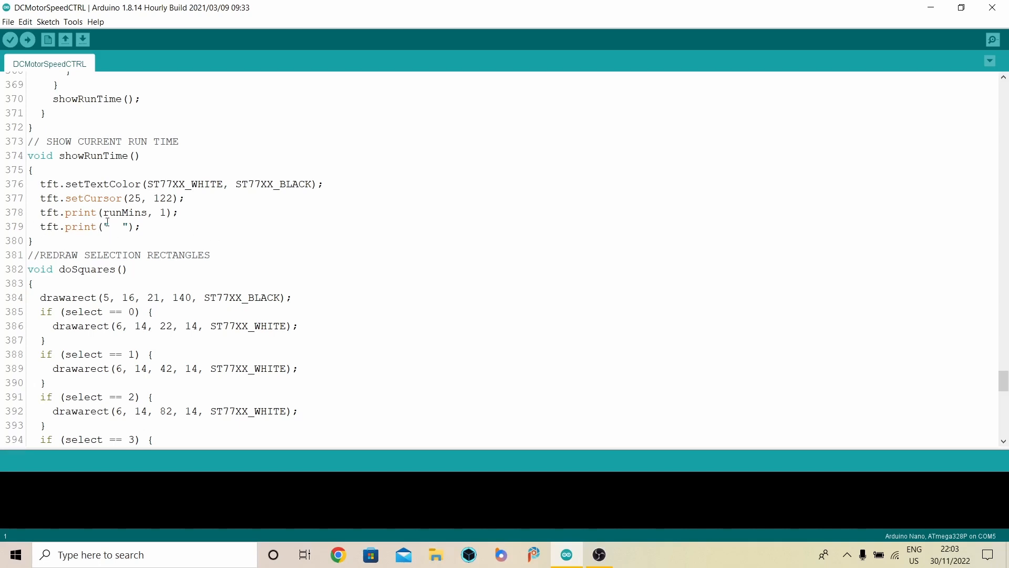
mouse_move(181, 212)
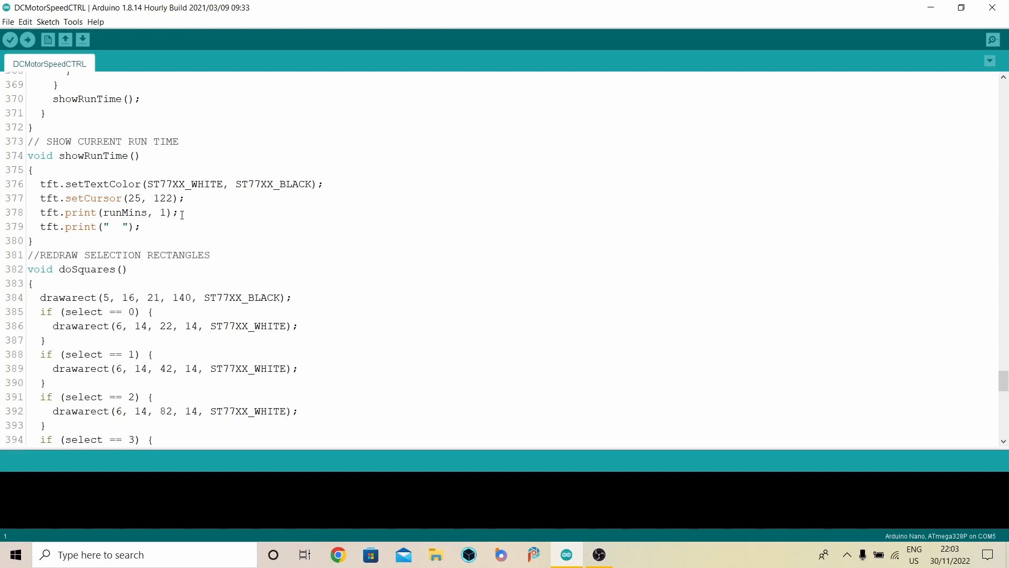
mouse_move(168, 212)
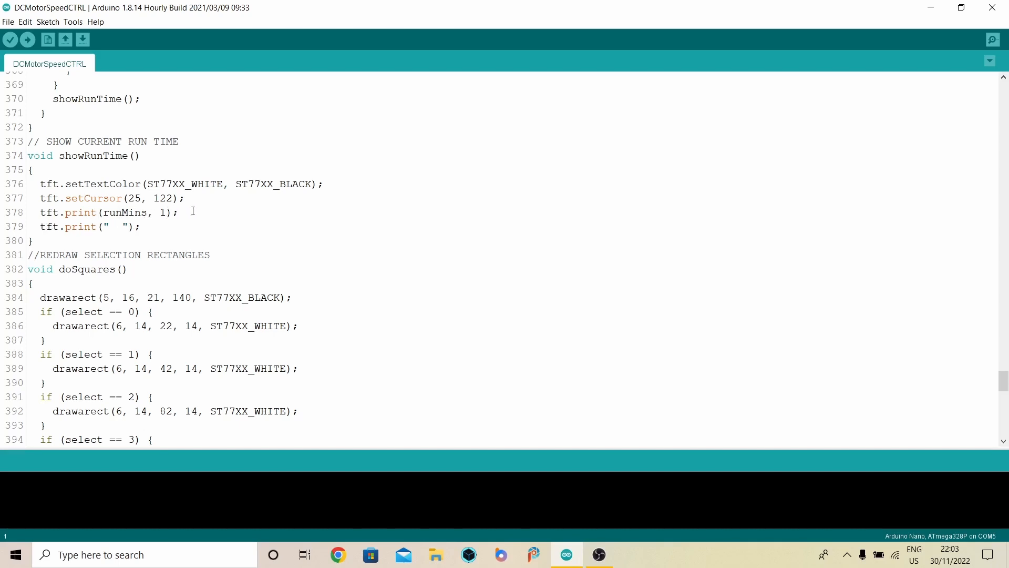
mouse_move(115, 226)
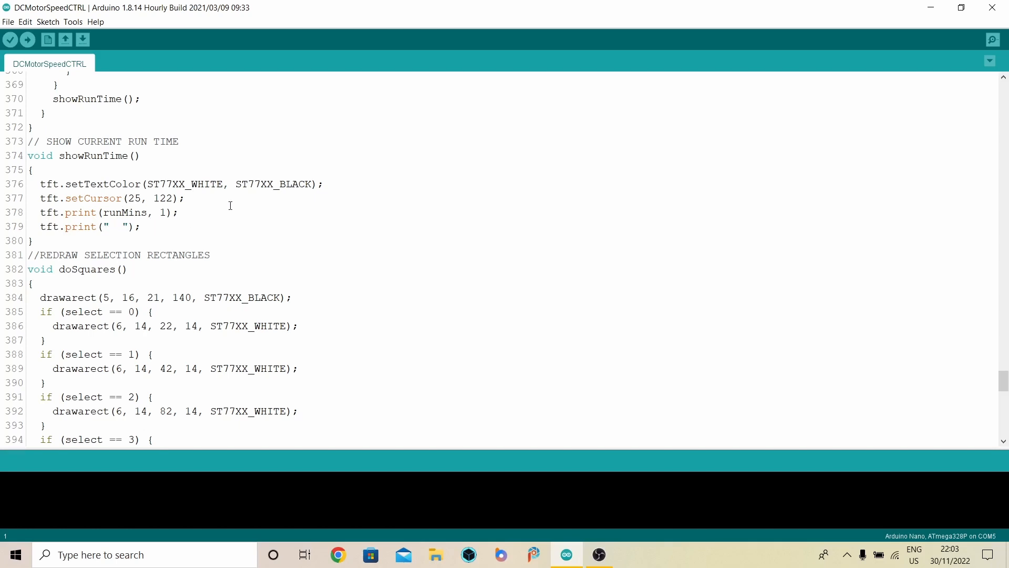
mouse_move(196, 211)
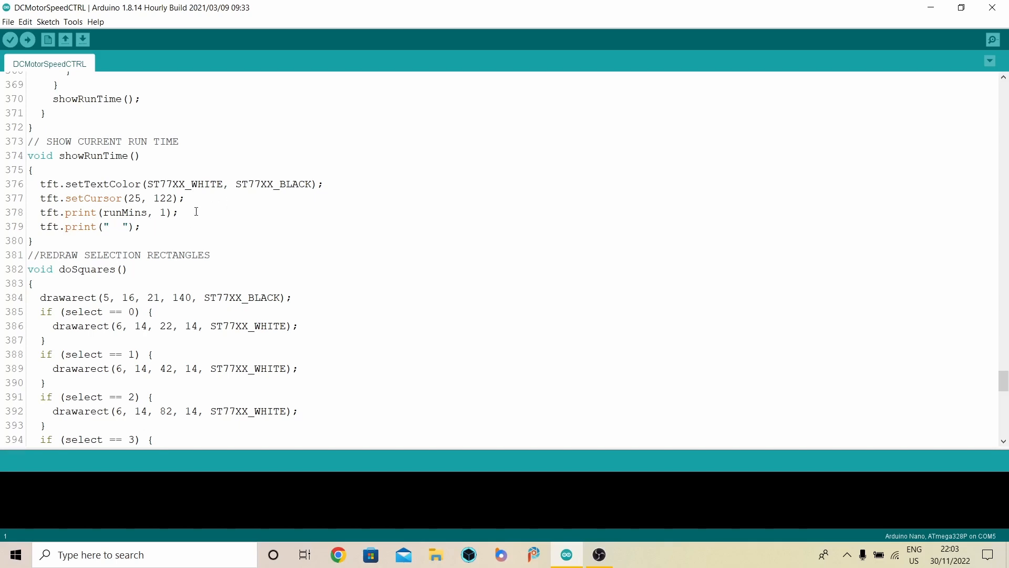
mouse_move(225, 205)
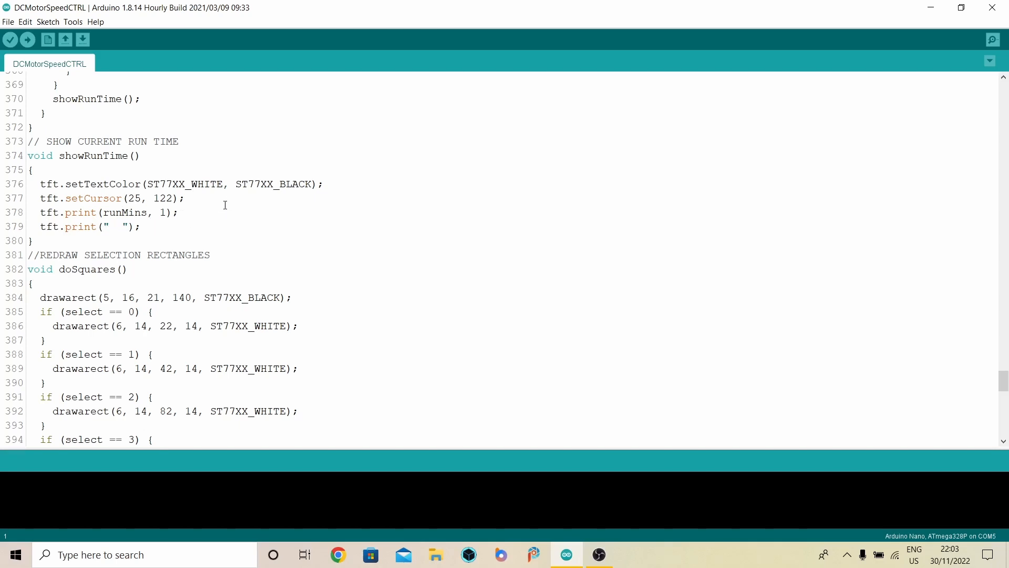
Step: Scroll down until the full doSquares routine (lines 382–400) is visible
scroll(down, 3)
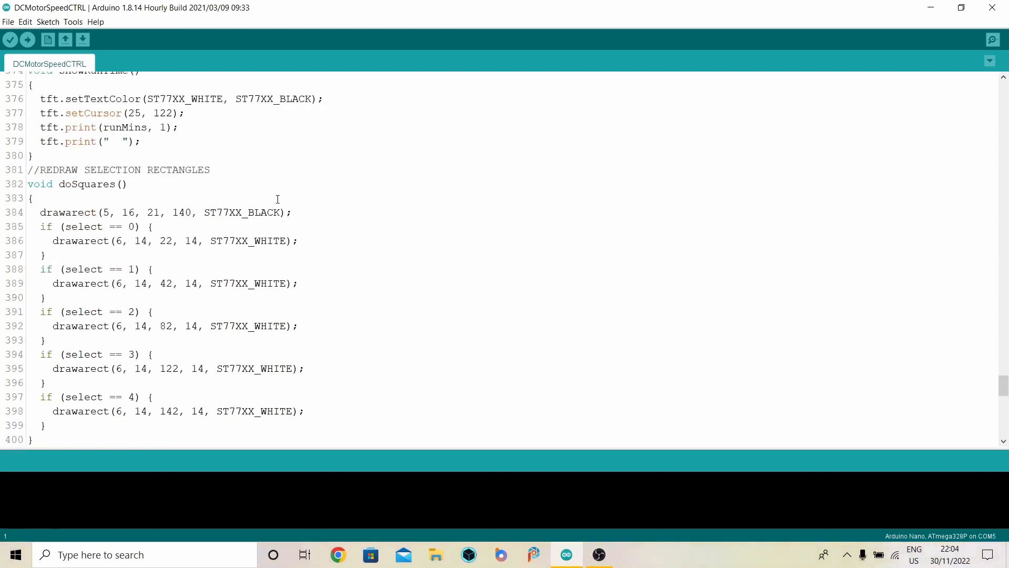
scroll(down, 3)
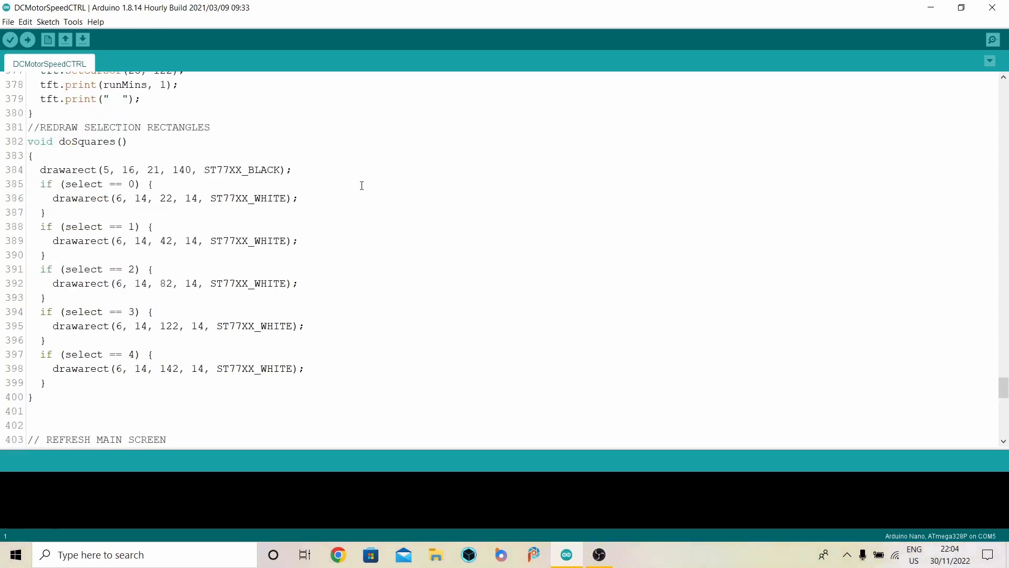
mouse_move(219, 183)
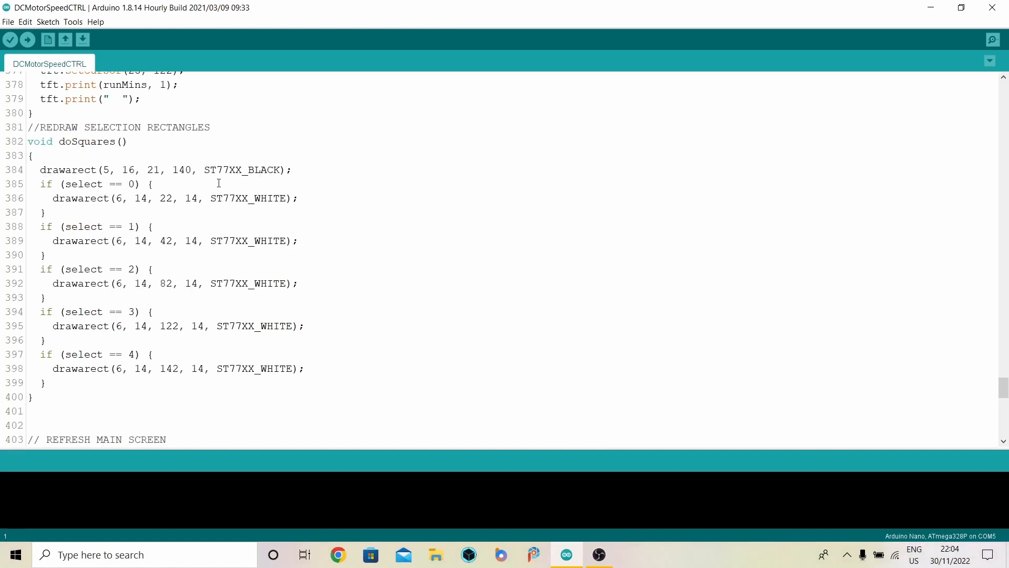
mouse_move(139, 199)
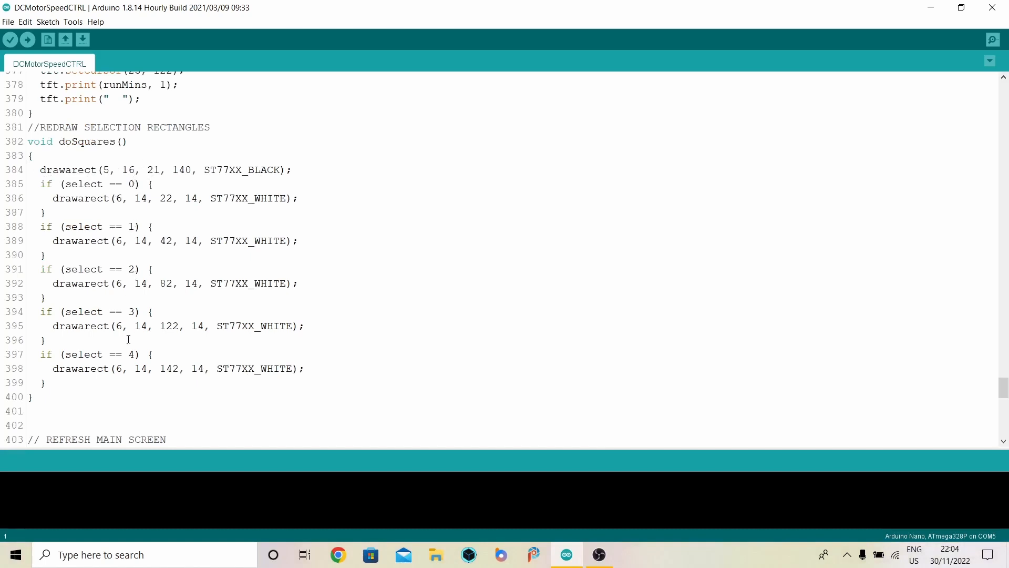
mouse_move(105, 311)
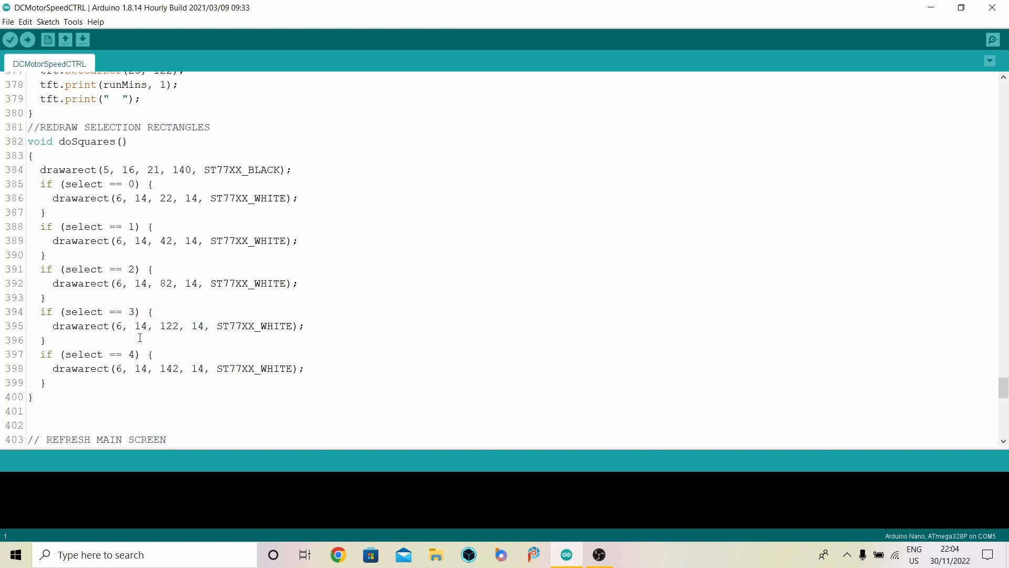
mouse_move(382, 205)
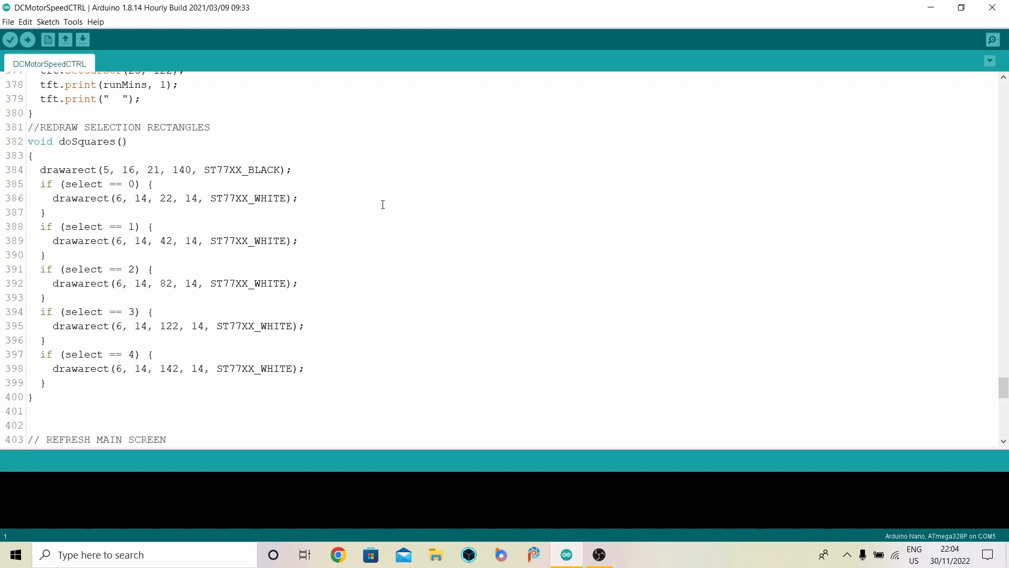
Step: Scroll down to lines 420–445 with the SPEED %, RUN Mins, FORWARD/REVERSE text and testdrawtext()
scroll(down, 3)
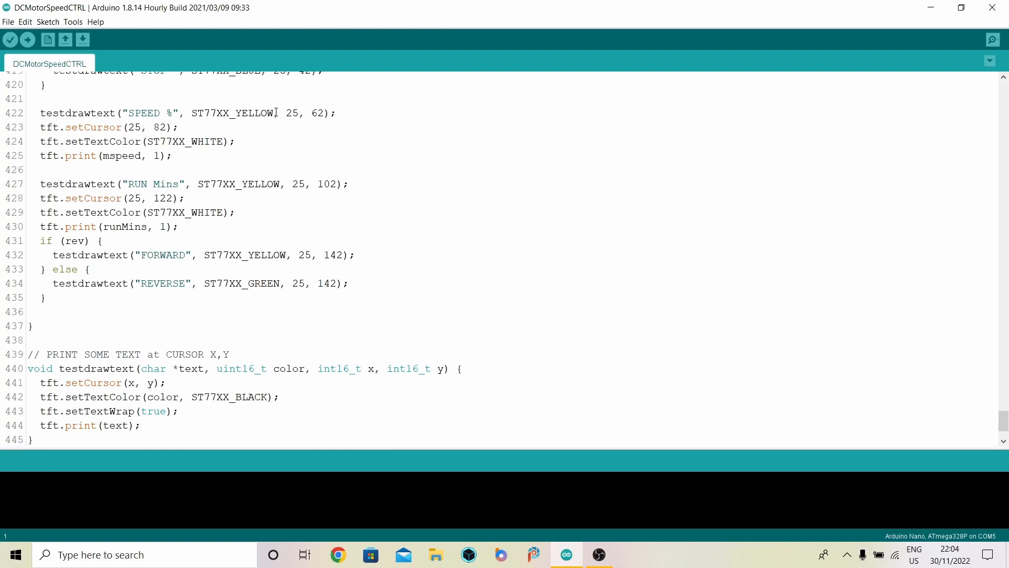
mouse_move(356, 106)
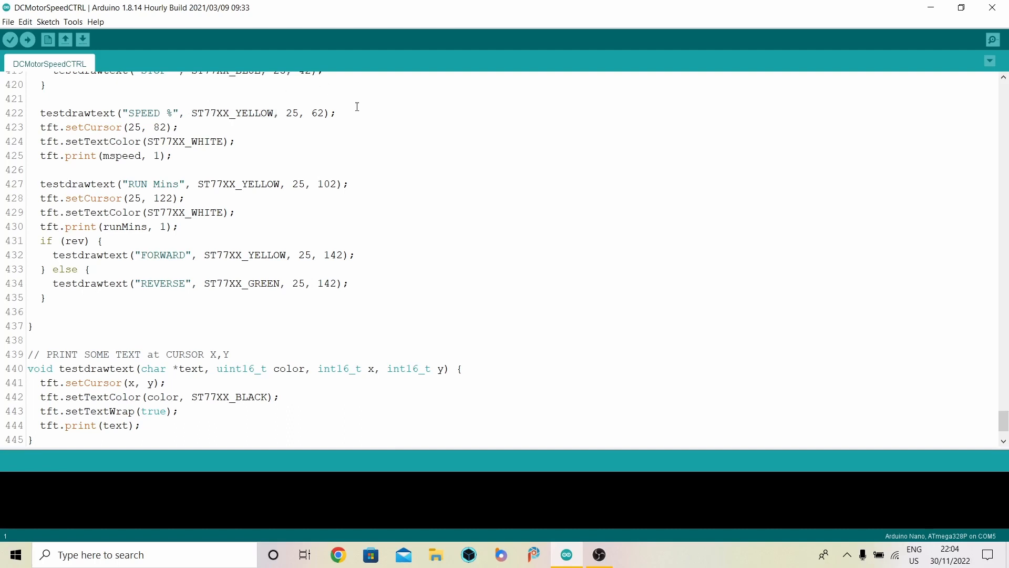
mouse_move(359, 127)
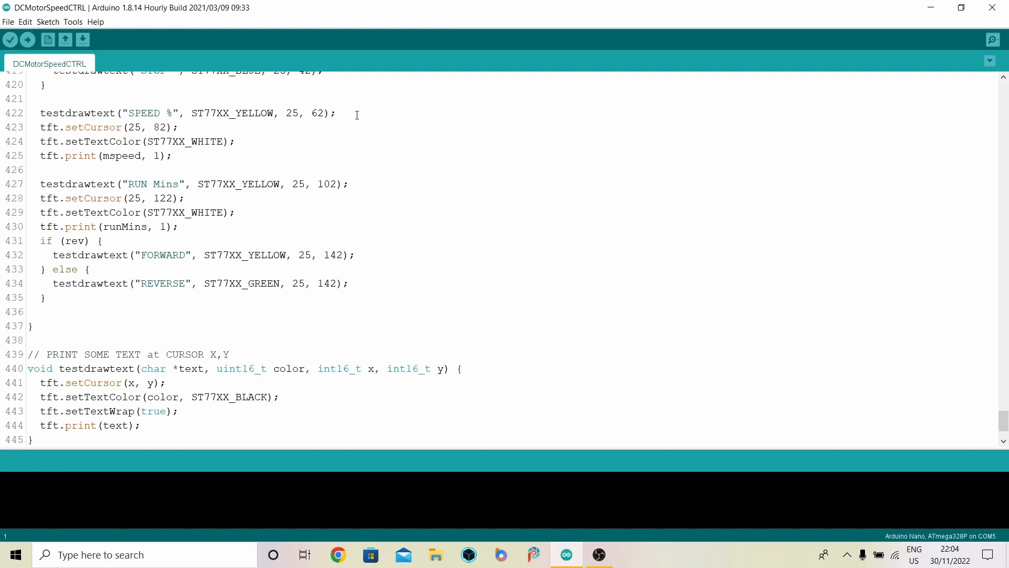
mouse_move(386, 127)
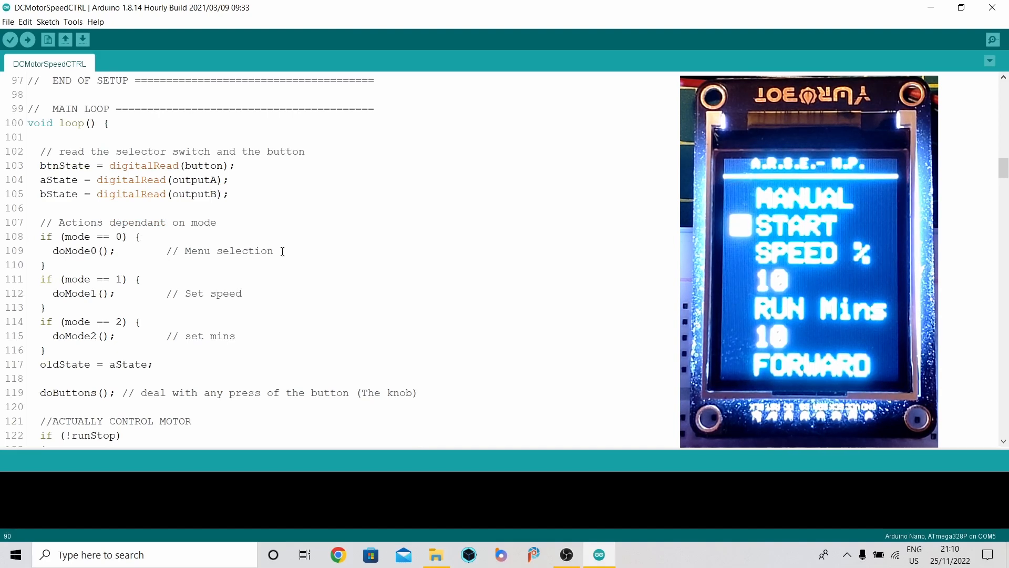
mouse_move(195, 291)
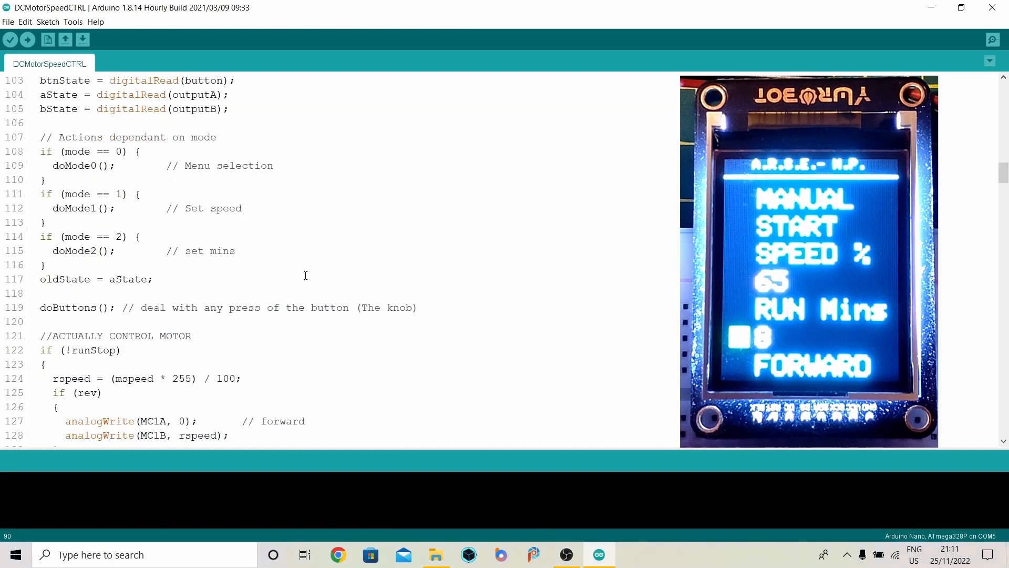
Step: Scroll from loop() down to the run/stop toggle in the motor control section
scroll(down, 3)
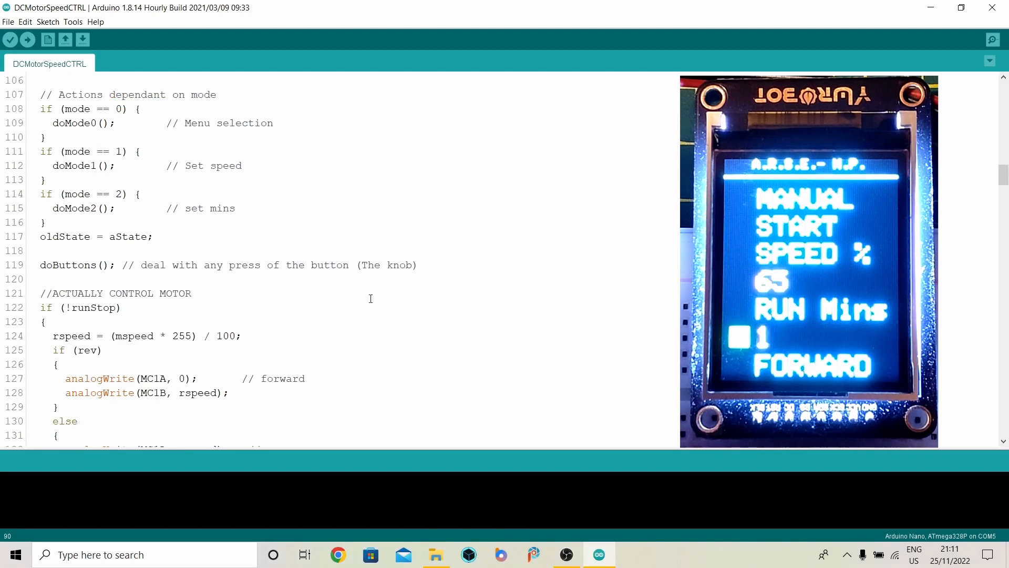
scroll(down, 3)
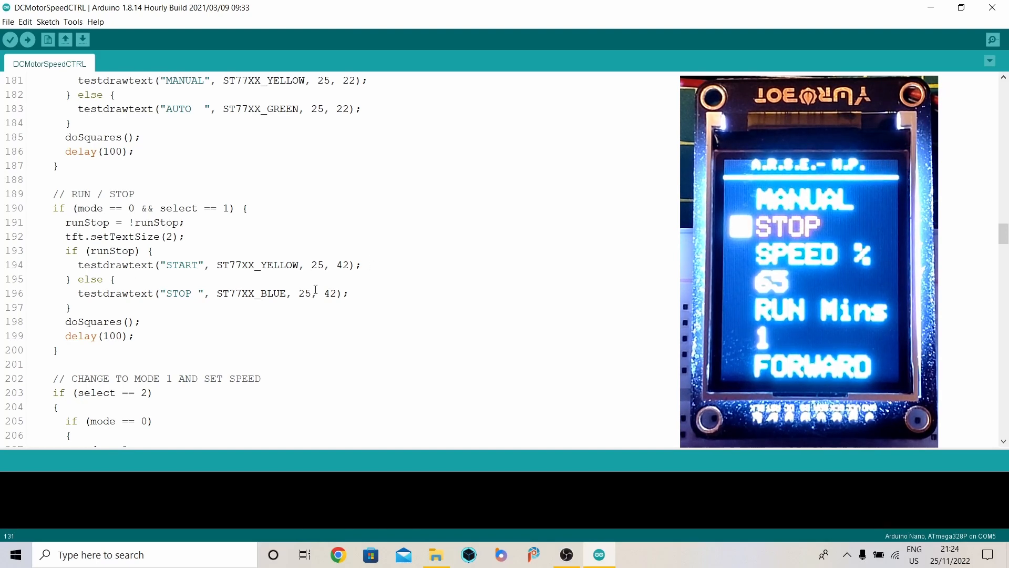
Step: Scroll down to the FORWARD / REVERSE toggle block at lines 238–249
scroll(down, 3)
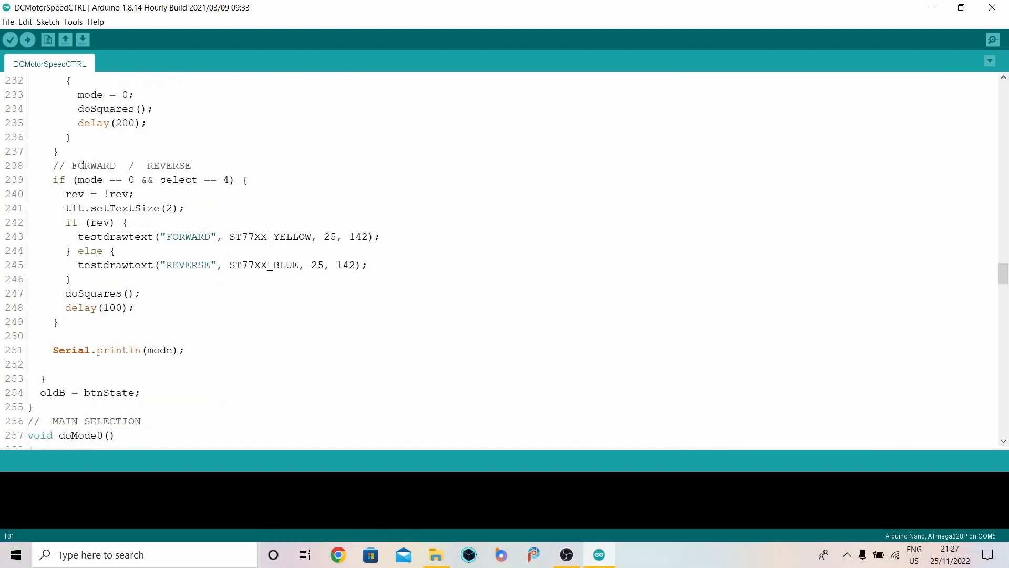
mouse_move(261, 159)
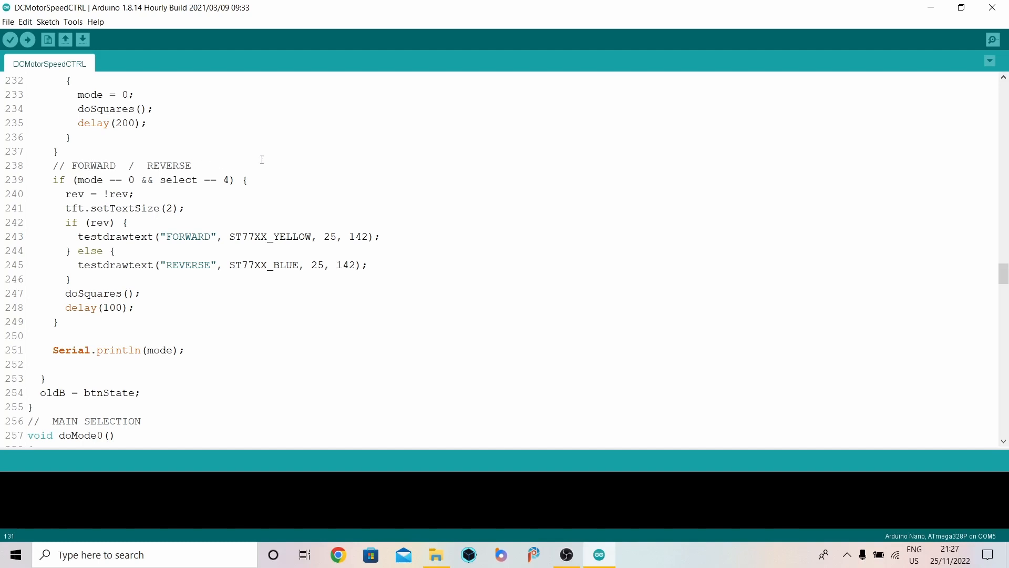
mouse_move(253, 159)
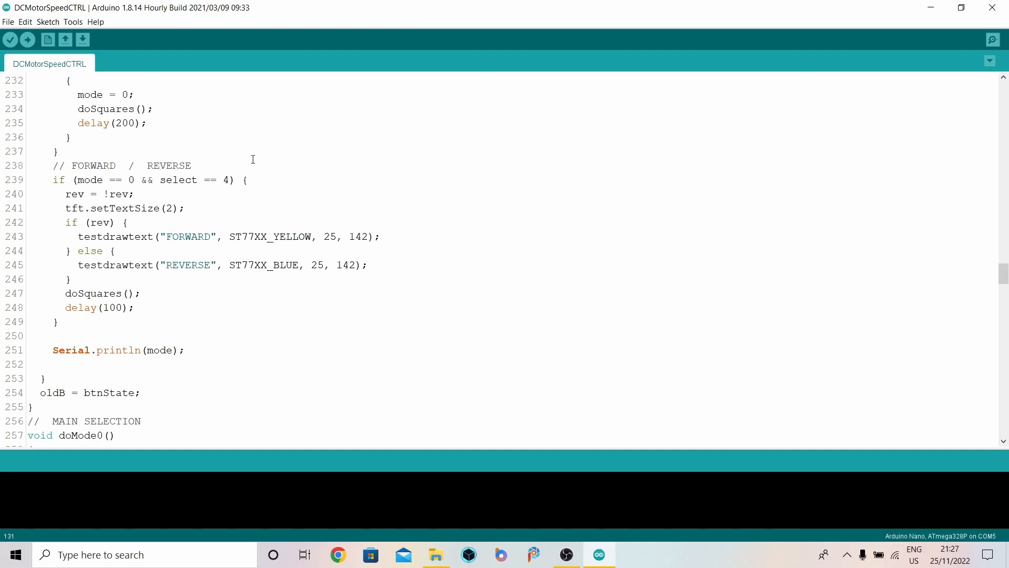
mouse_move(117, 180)
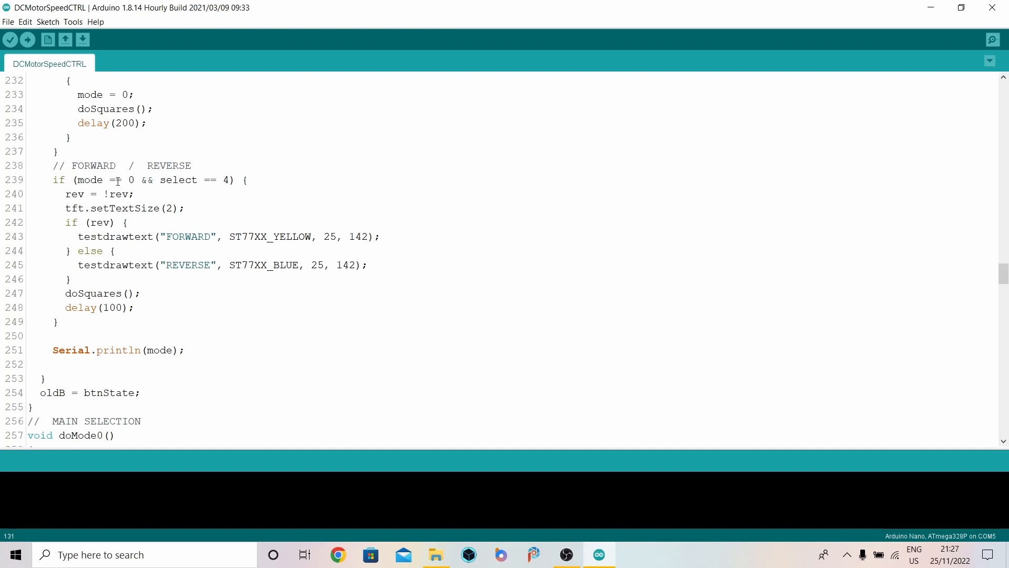